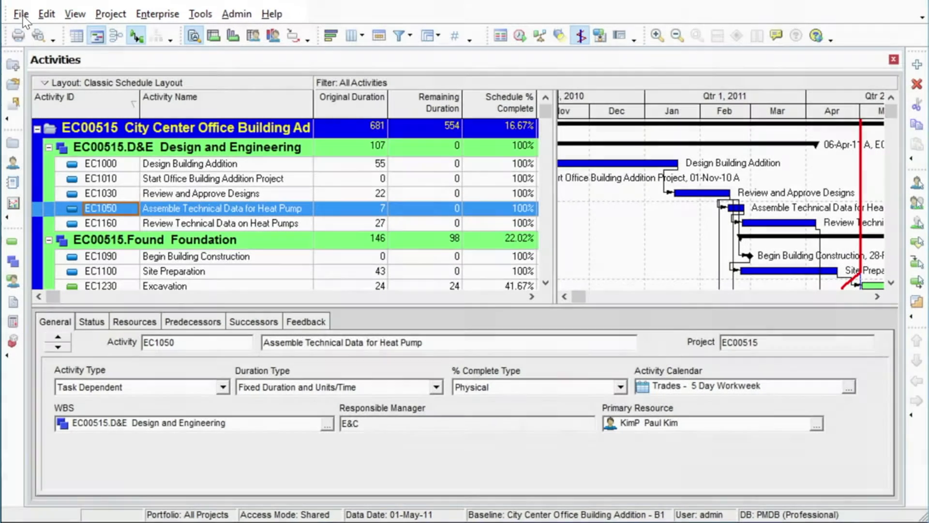
Browse the layout options list and dismiss it without changing the view.
{"action": "left_click", "coordinate": [74, 14]}
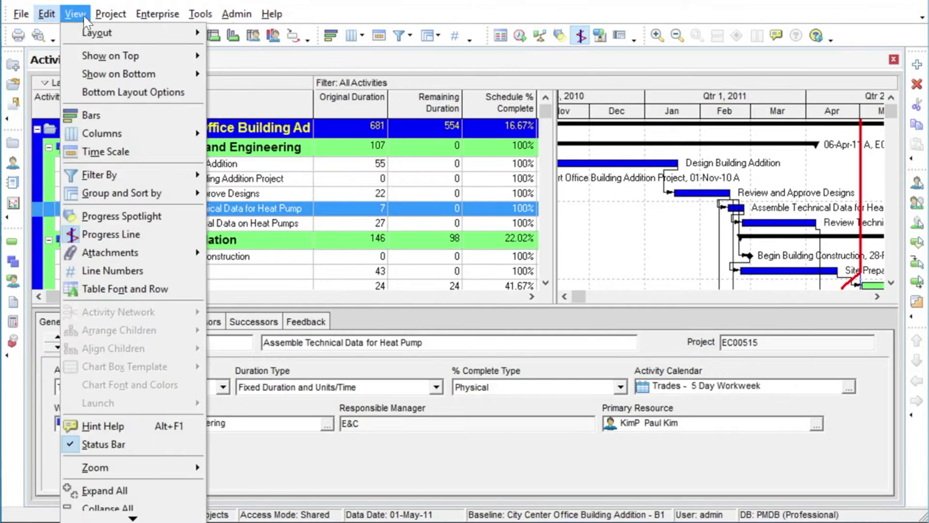
{"action": "left_click", "coordinate": [271, 13]}
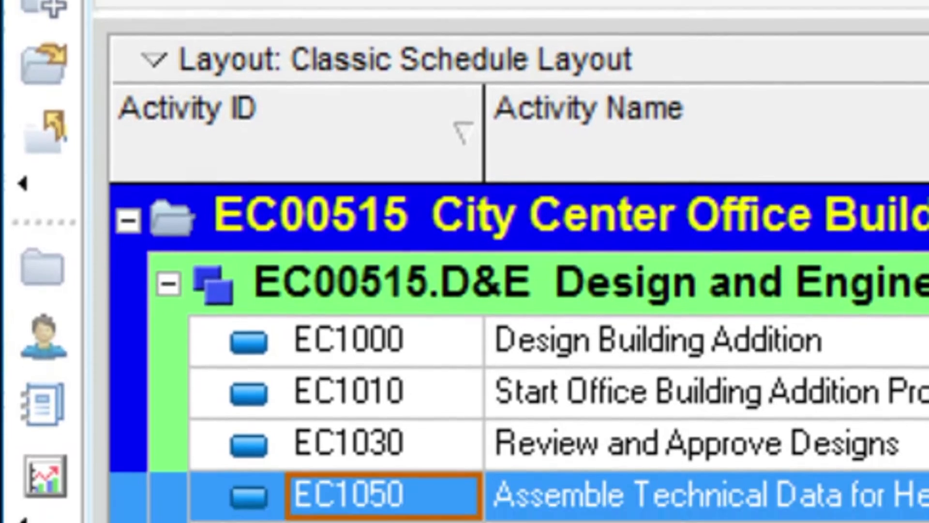
{"action": "scroll", "scroll_direction": "down", "scroll_amount": 3}
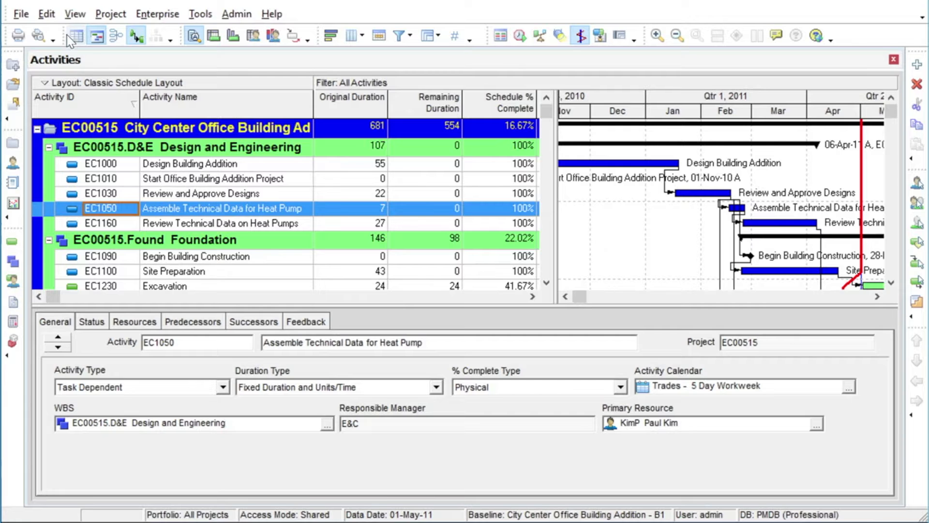
Remove the bottom details pane, toggle the Gantt chart off and on, then restore the pane.
{"action": "left_click", "coordinate": [75, 12]}
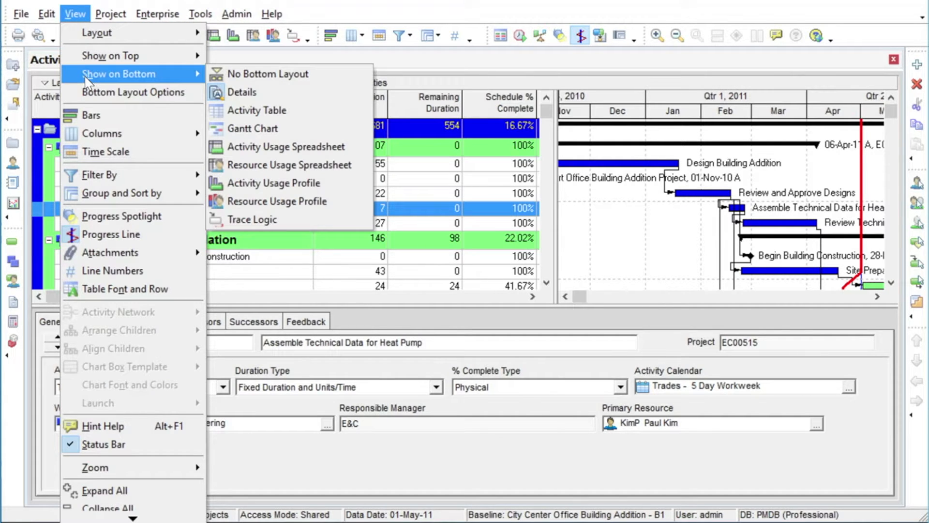
{"action": "mouse_move", "coordinate": [268, 74]}
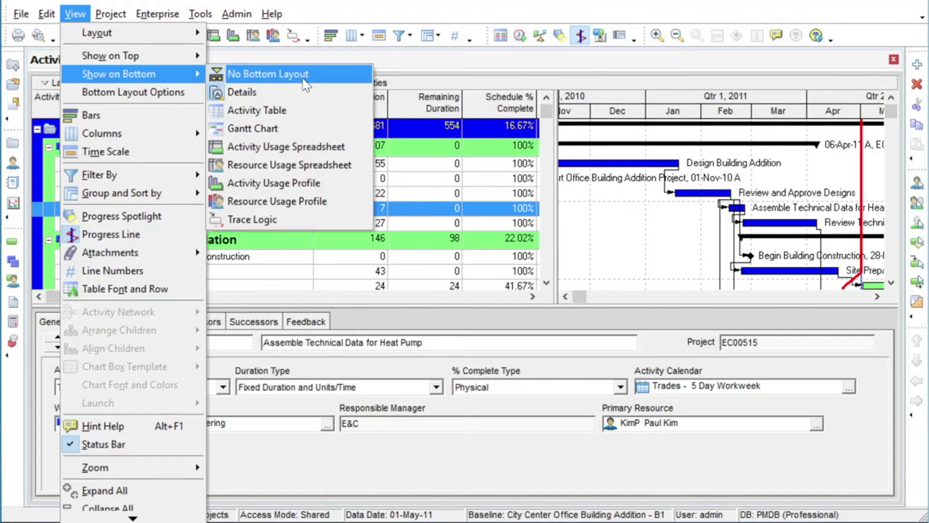
{"action": "left_click", "coordinate": [268, 73]}
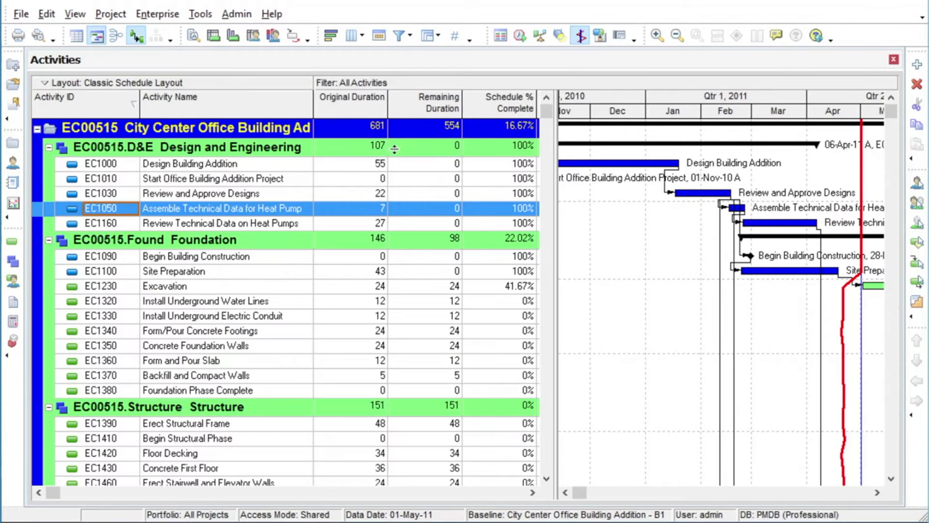
{"action": "left_click", "coordinate": [75, 13]}
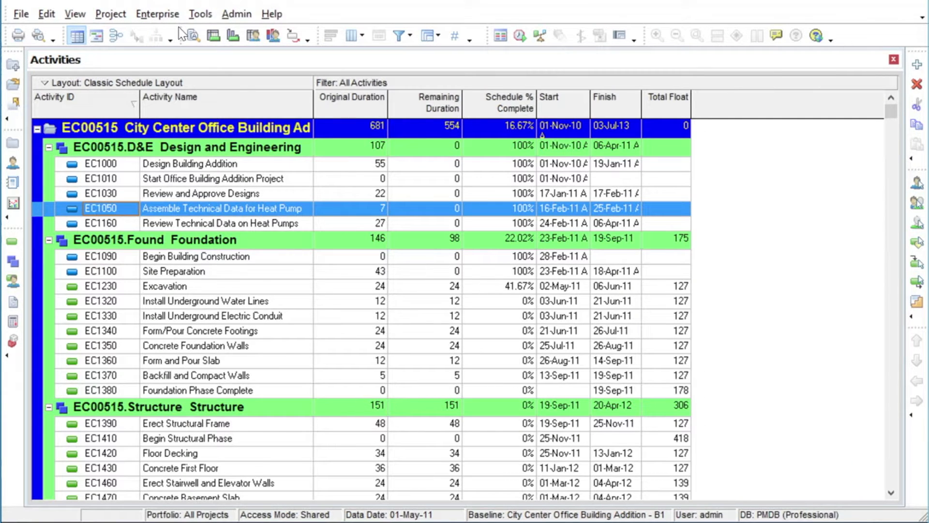
{"action": "mouse_move", "coordinate": [171, 63]}
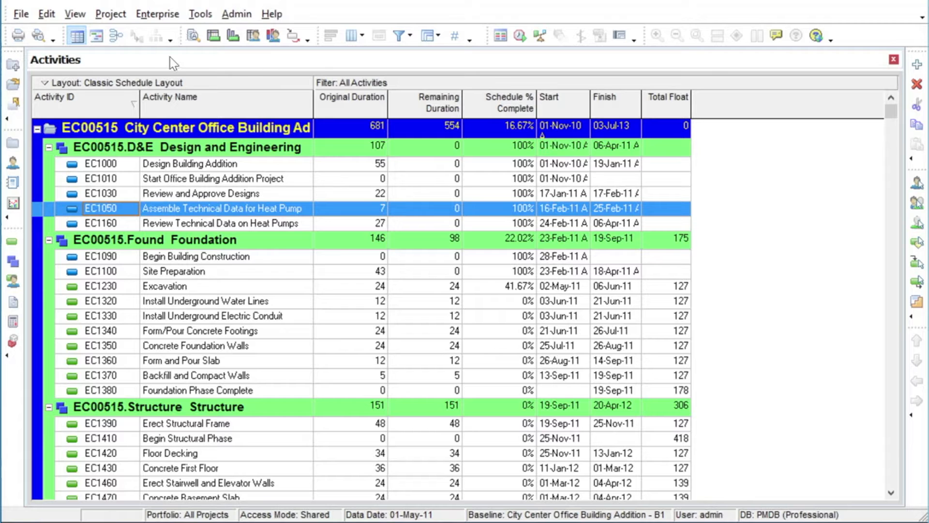
{"action": "left_click", "coordinate": [75, 14]}
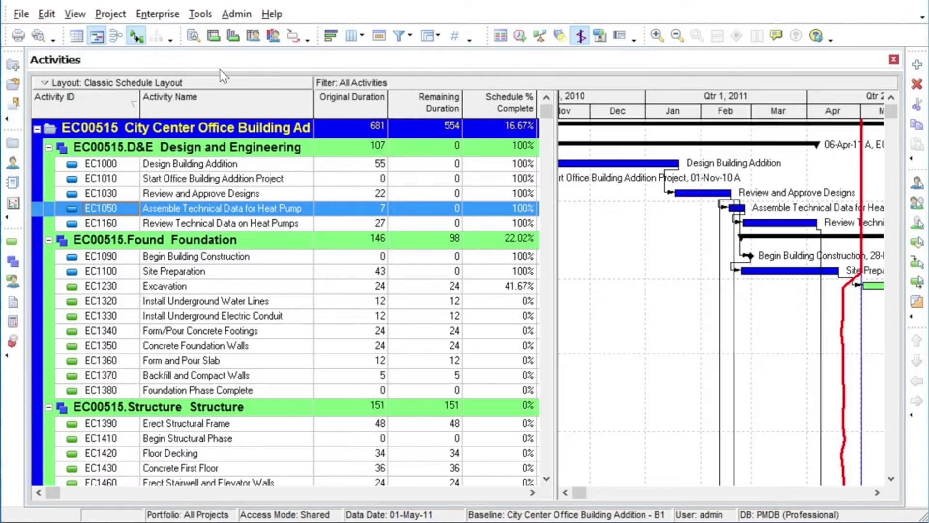
{"action": "left_click", "coordinate": [75, 14]}
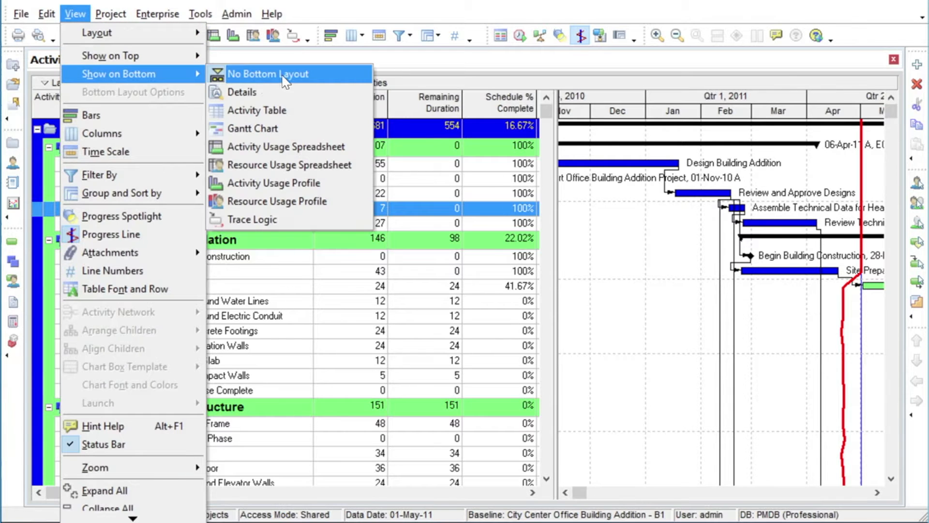
{"action": "left_click", "coordinate": [242, 92]}
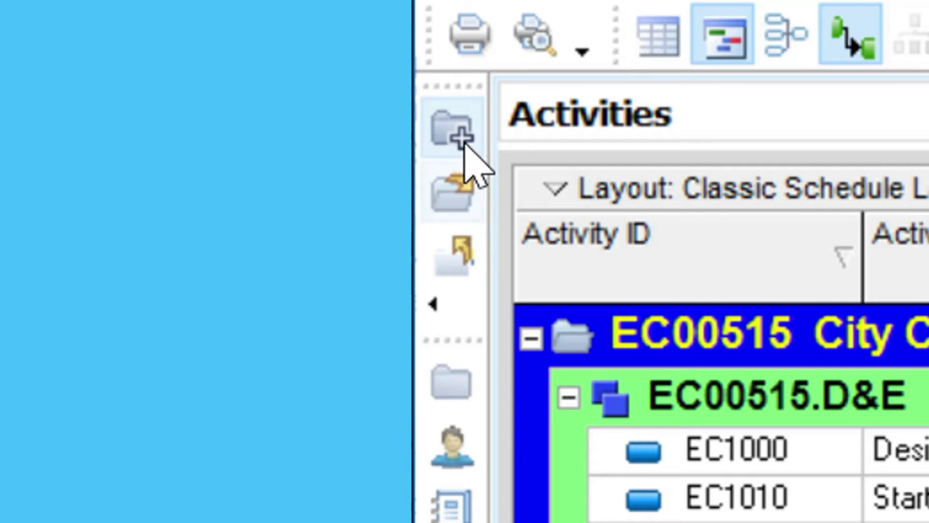
{"action": "mouse_move", "coordinate": [453, 133]}
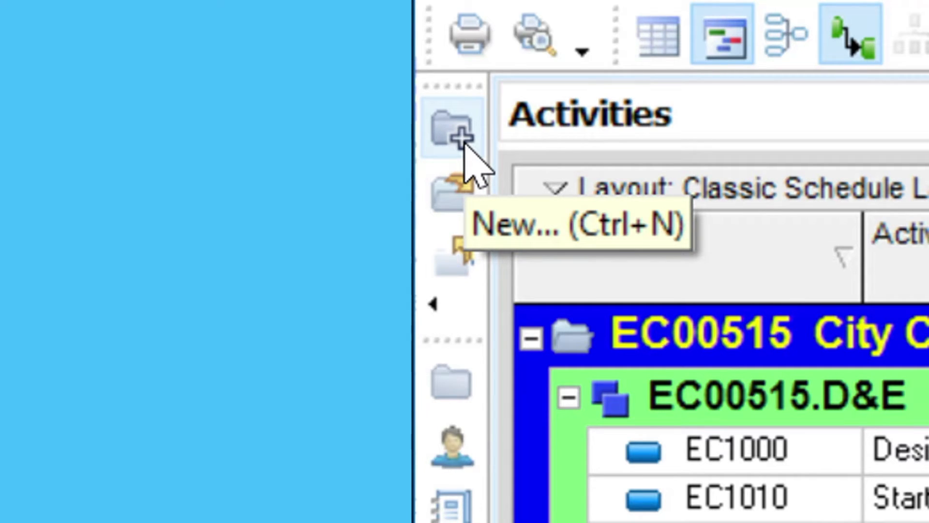
{"action": "mouse_move", "coordinate": [453, 201]}
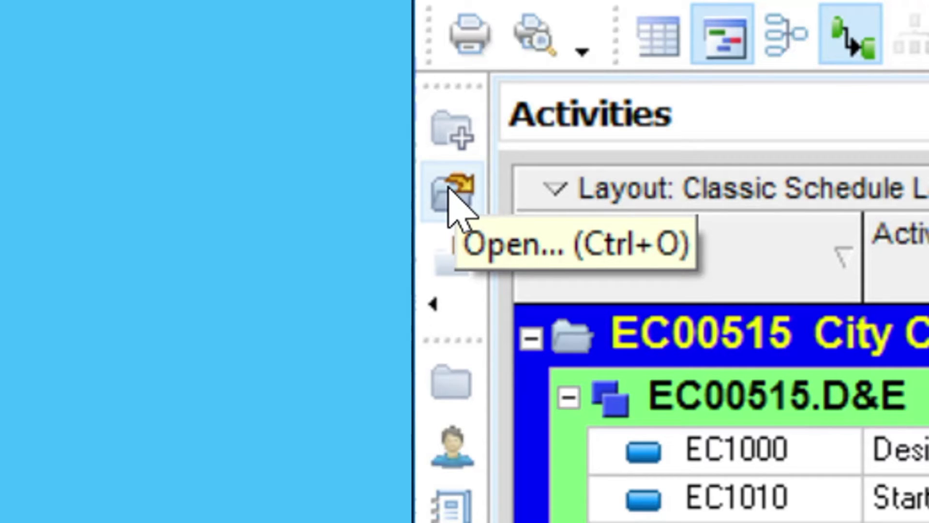
{"action": "mouse_move", "coordinate": [453, 268]}
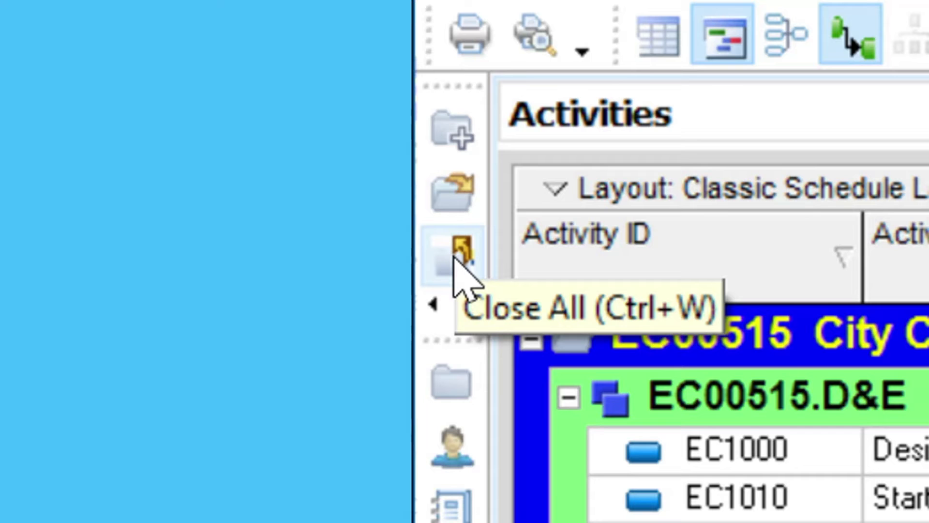
{"action": "mouse_move", "coordinate": [581, 273]}
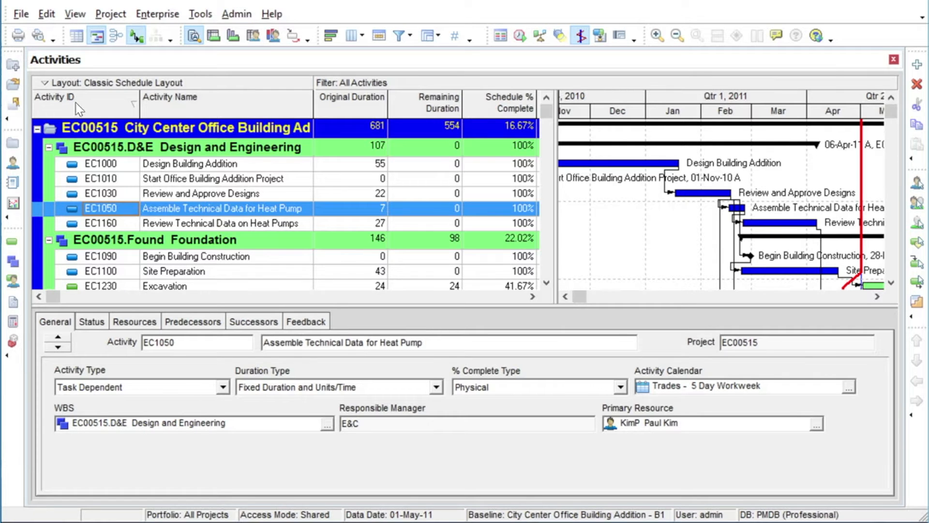
{"action": "mouse_move", "coordinate": [98, 109]}
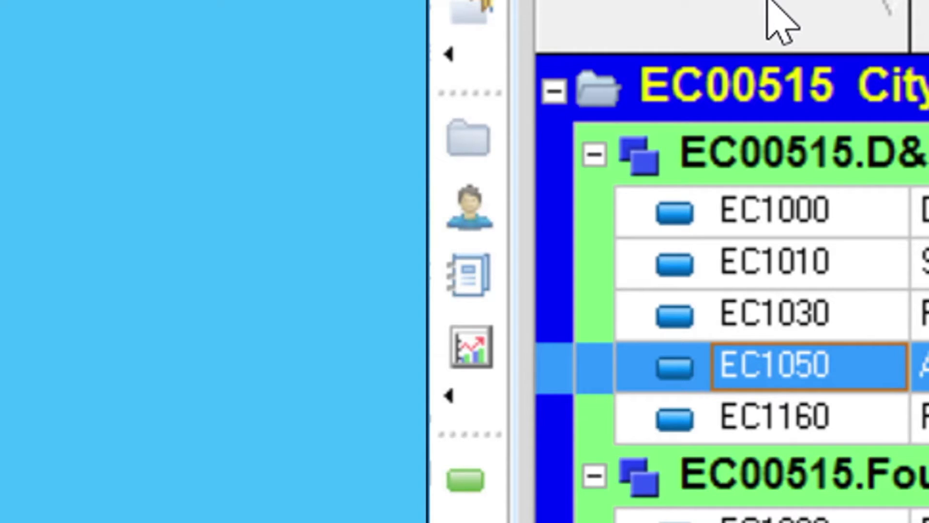
{"action": "mouse_move", "coordinate": [468, 140]}
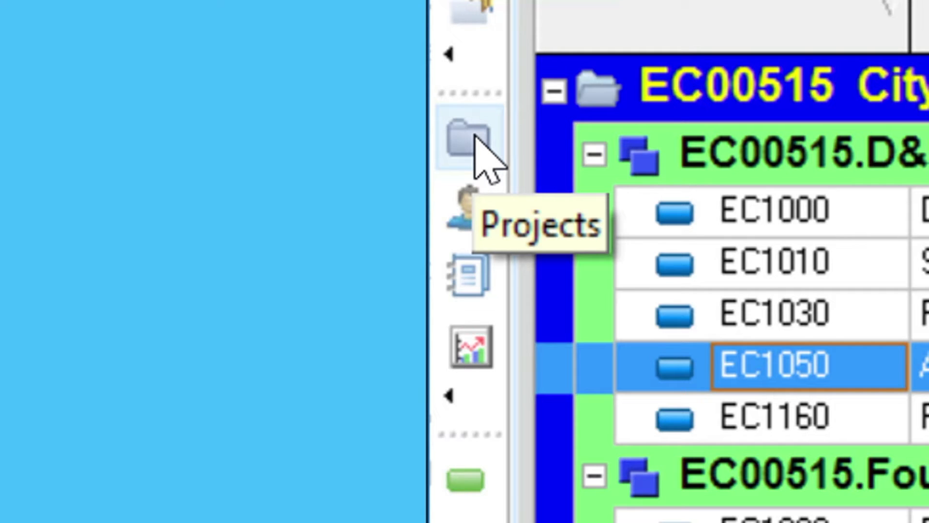
{"action": "mouse_move", "coordinate": [468, 207]}
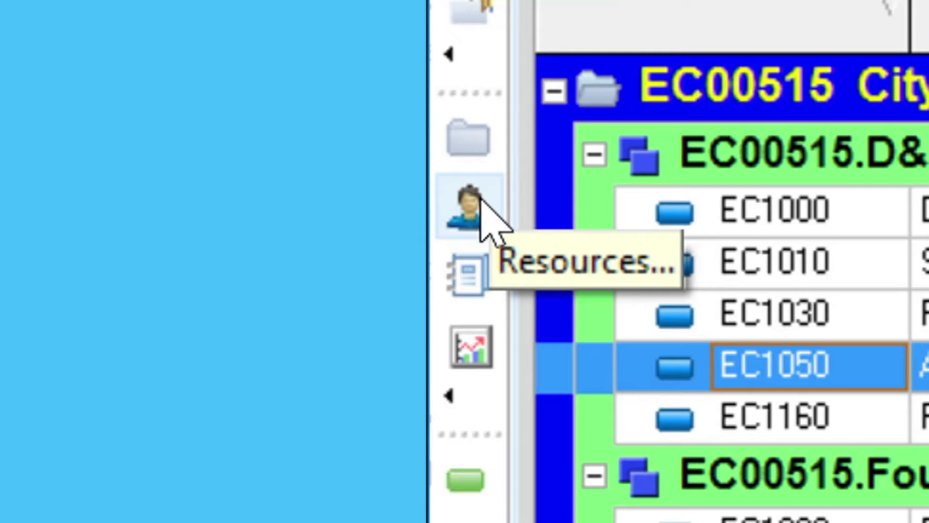
{"action": "mouse_move", "coordinate": [468, 279]}
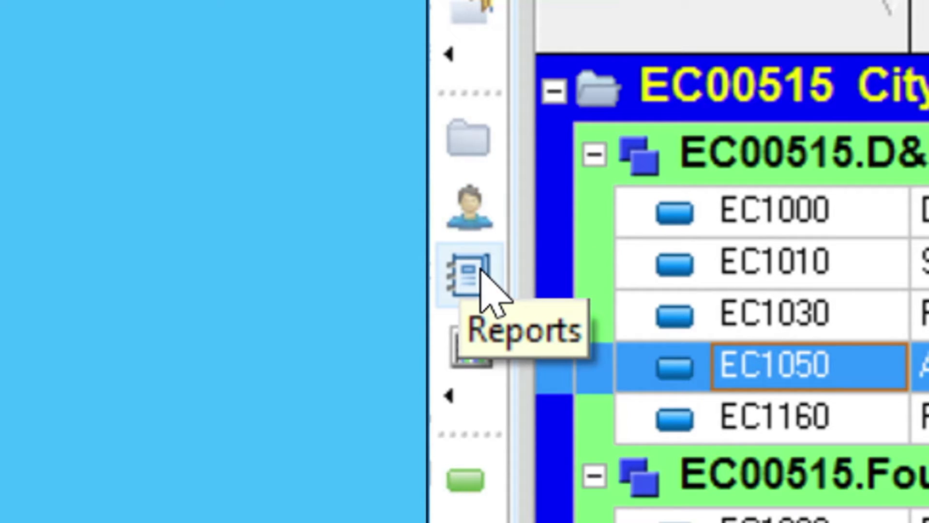
{"action": "mouse_move", "coordinate": [466, 343]}
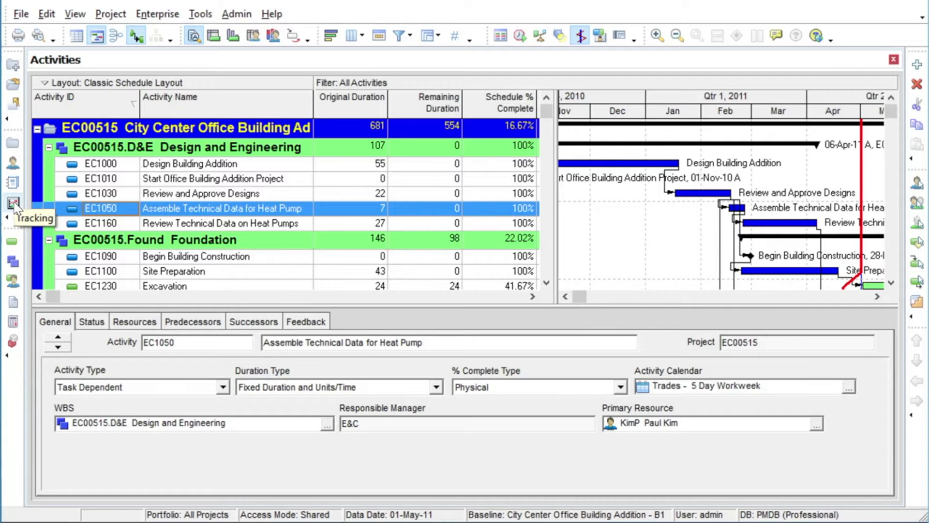
{"action": "mouse_move", "coordinate": [11, 142]}
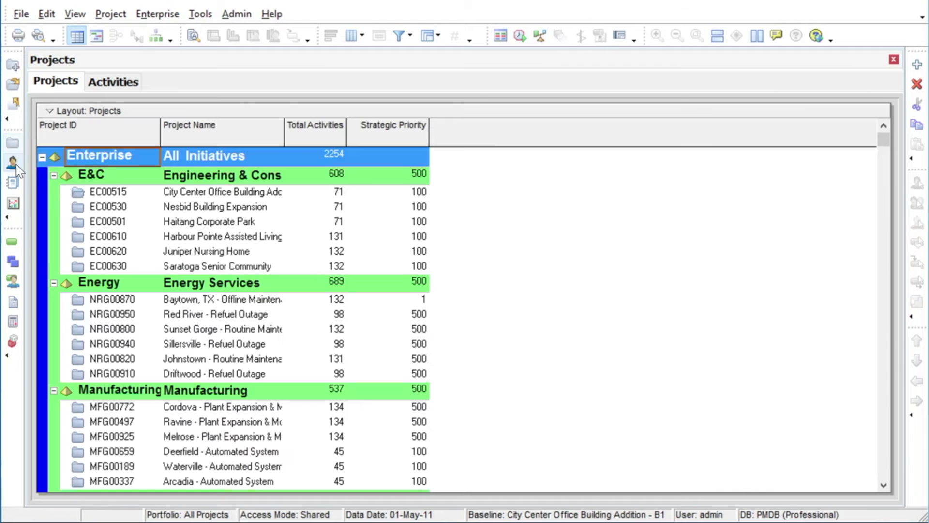
Add Resources, Reports and Tracking windows as tabs, ending with Activities shown again.
{"action": "left_click", "coordinate": [12, 182]}
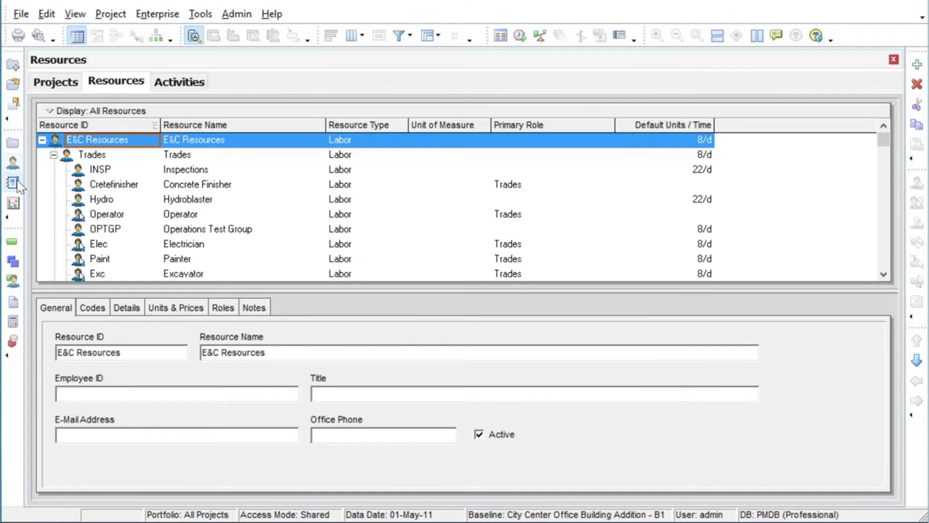
{"action": "left_click", "coordinate": [13, 203]}
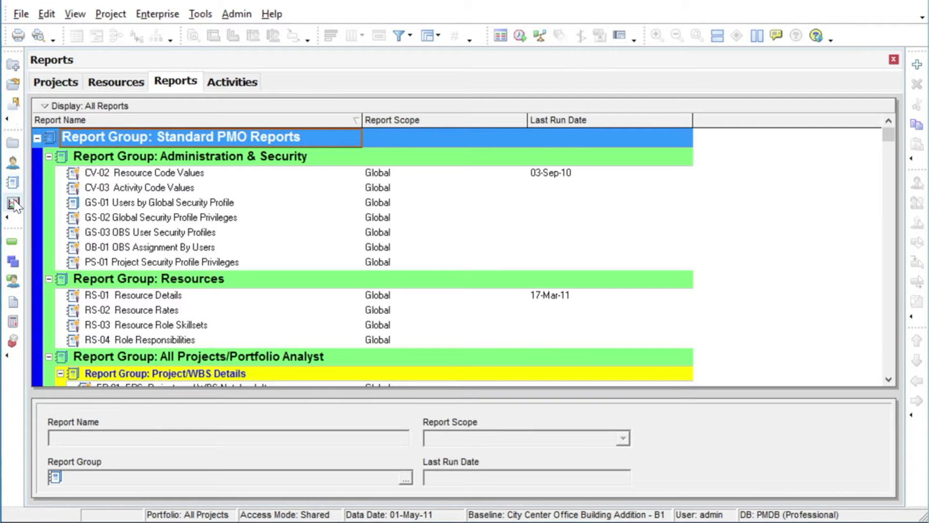
{"action": "left_click", "coordinate": [116, 81]}
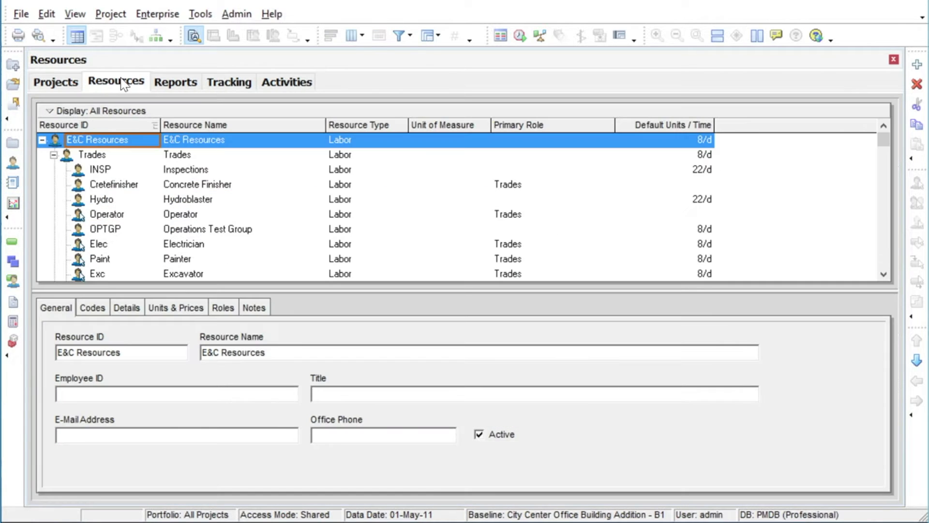
{"action": "left_click", "coordinate": [228, 82]}
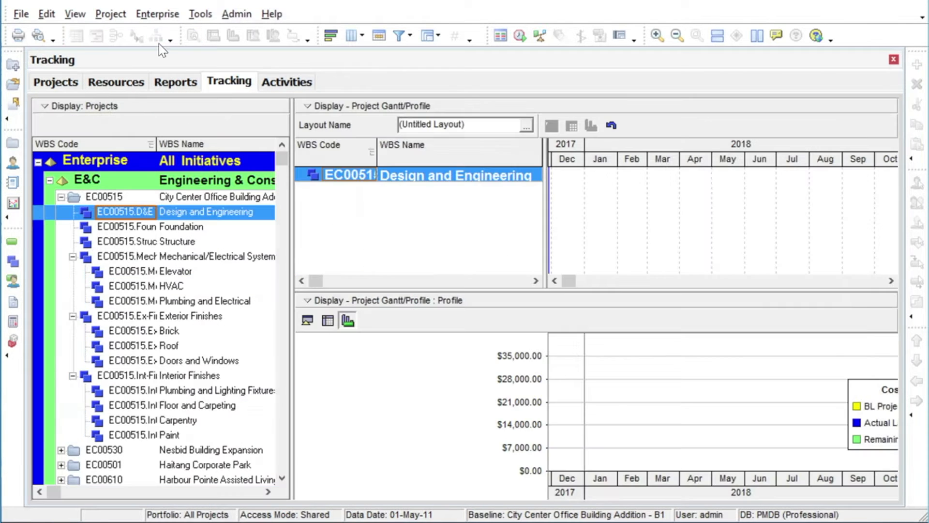
{"action": "left_click", "coordinate": [286, 81]}
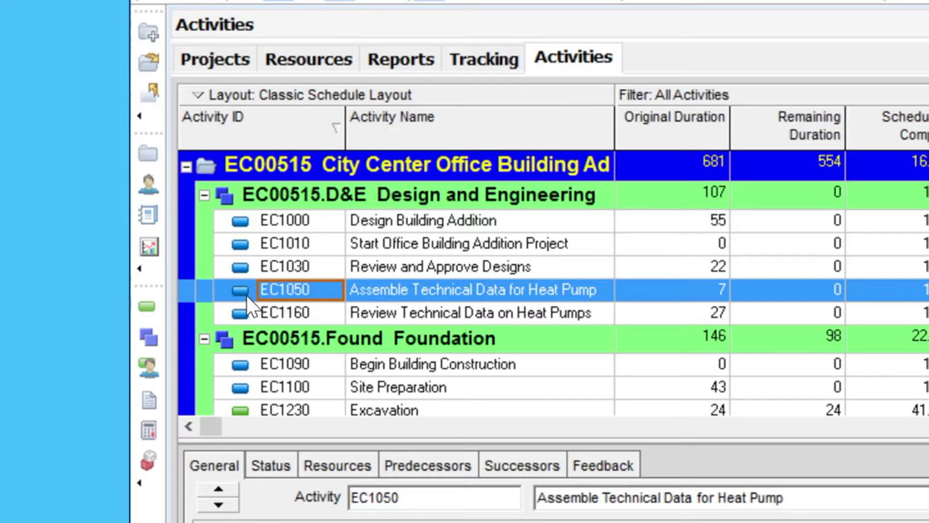
{"action": "mouse_move", "coordinate": [148, 305]}
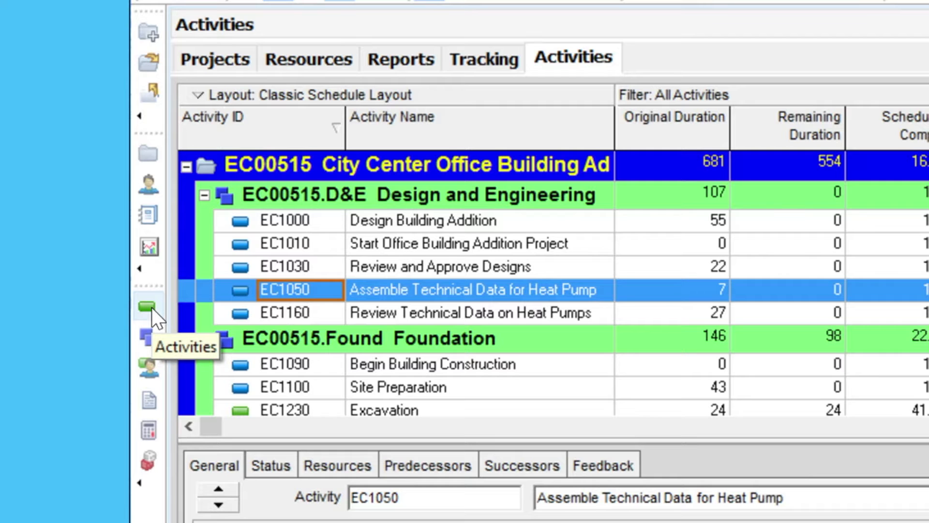
{"action": "mouse_move", "coordinate": [167, 319]}
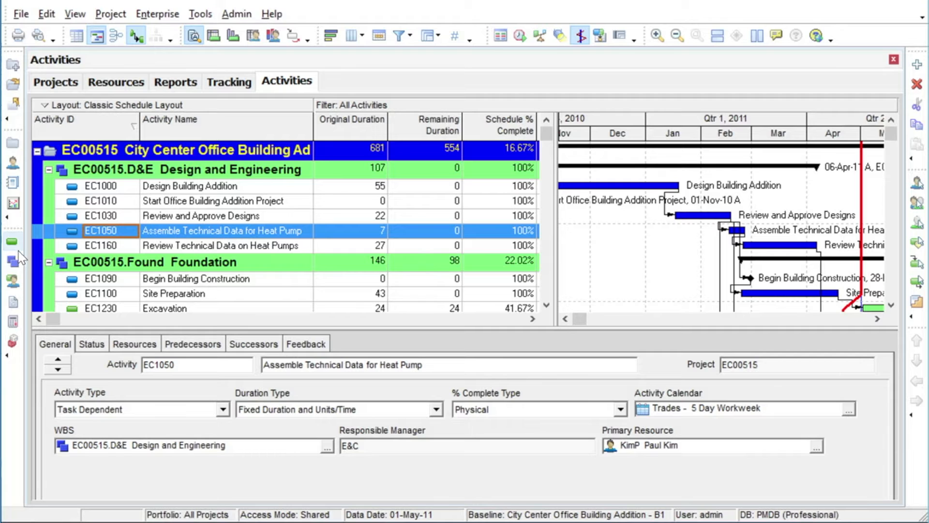
{"action": "mouse_move", "coordinate": [13, 261]}
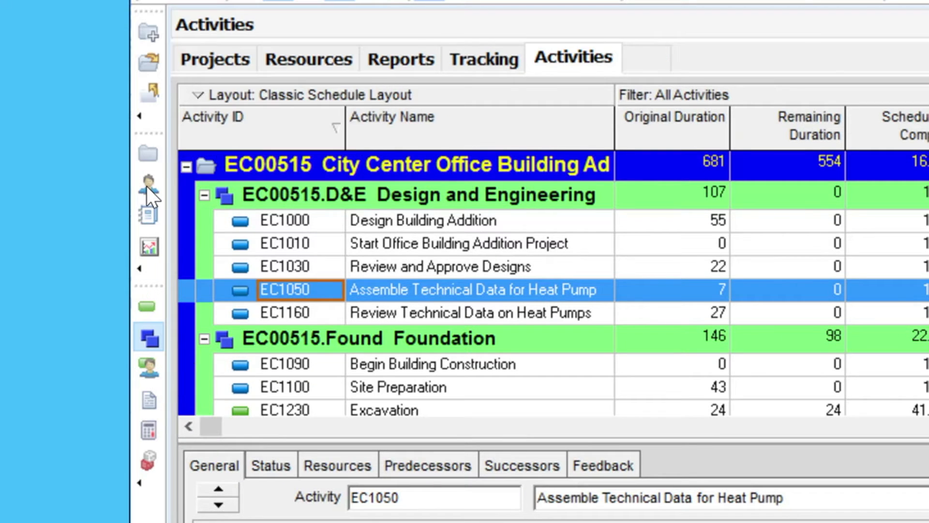
Add the WBS, WPs & Docs, Expenses and Risks windows from the Directory toolbar.
{"action": "left_click", "coordinate": [148, 335]}
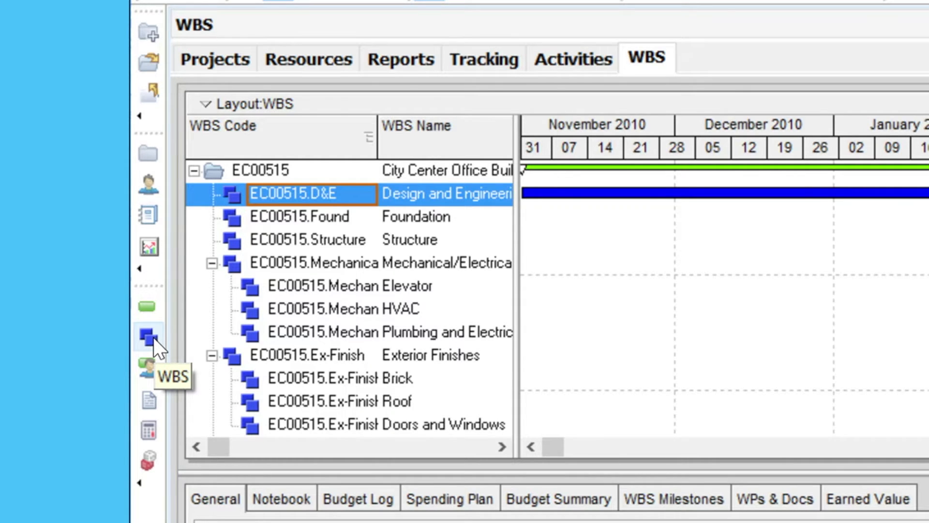
{"action": "mouse_move", "coordinate": [149, 365]}
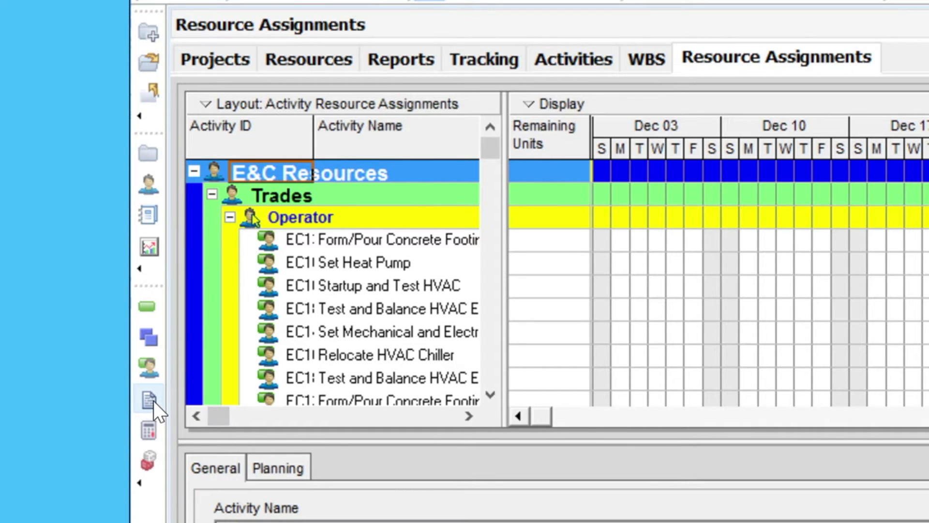
{"action": "mouse_move", "coordinate": [149, 399]}
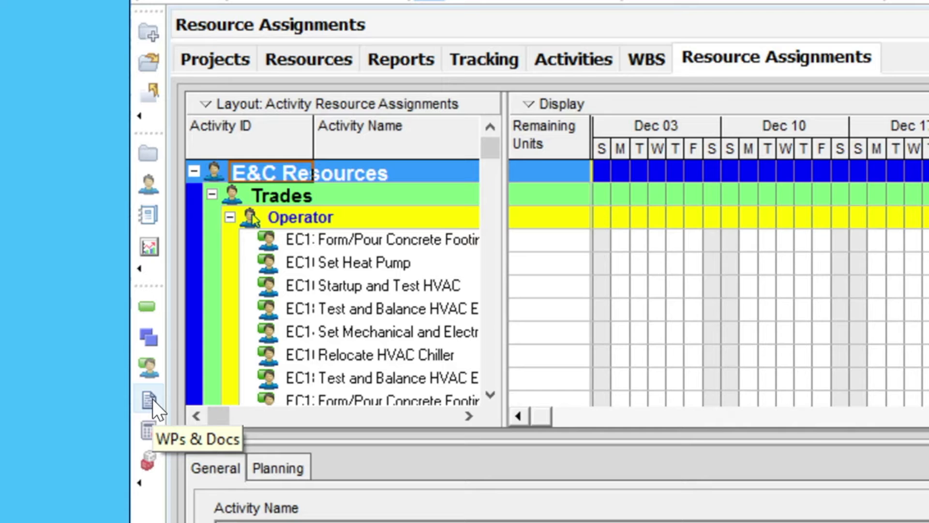
{"action": "left_click", "coordinate": [149, 399]}
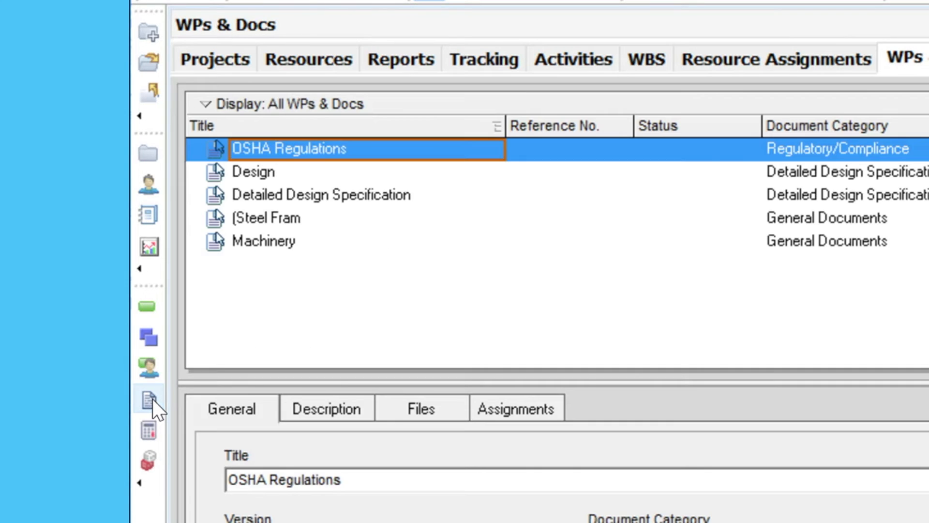
{"action": "mouse_move", "coordinate": [150, 400]}
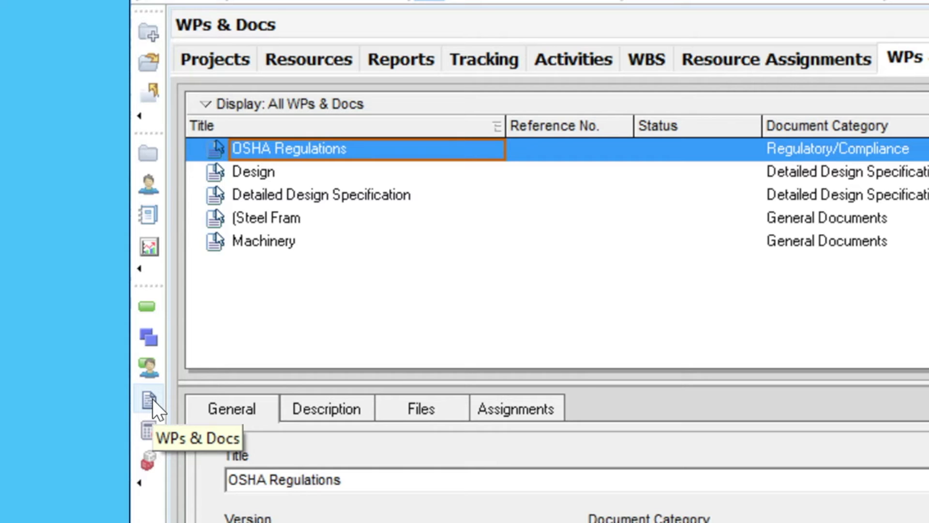
{"action": "mouse_move", "coordinate": [149, 428]}
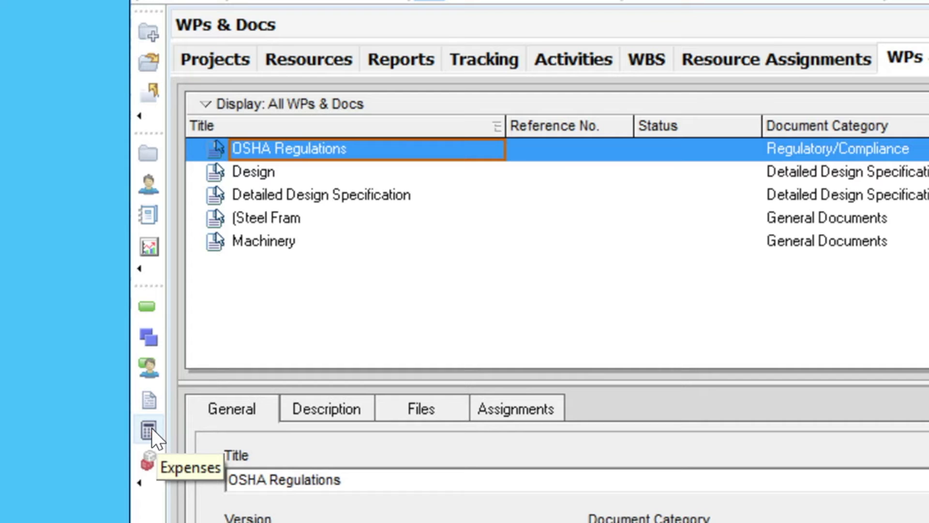
{"action": "left_click", "coordinate": [148, 427]}
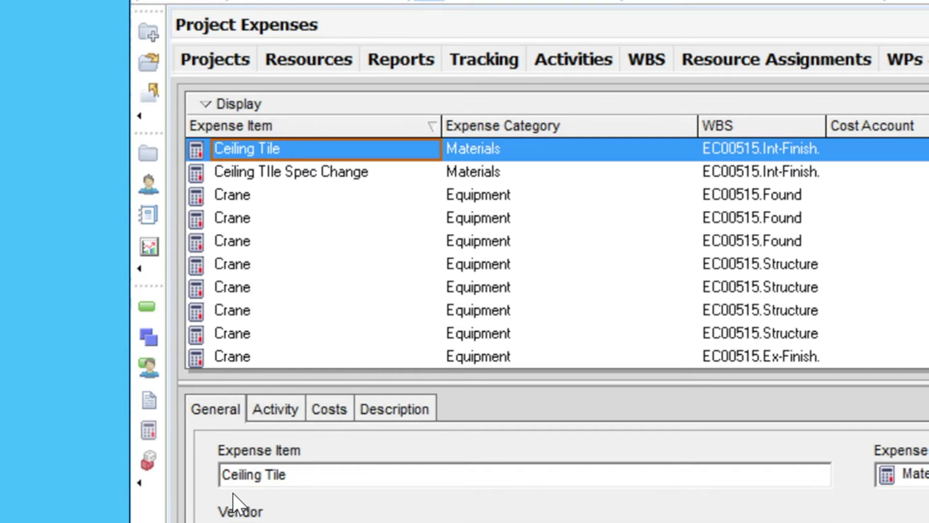
{"action": "mouse_move", "coordinate": [147, 458]}
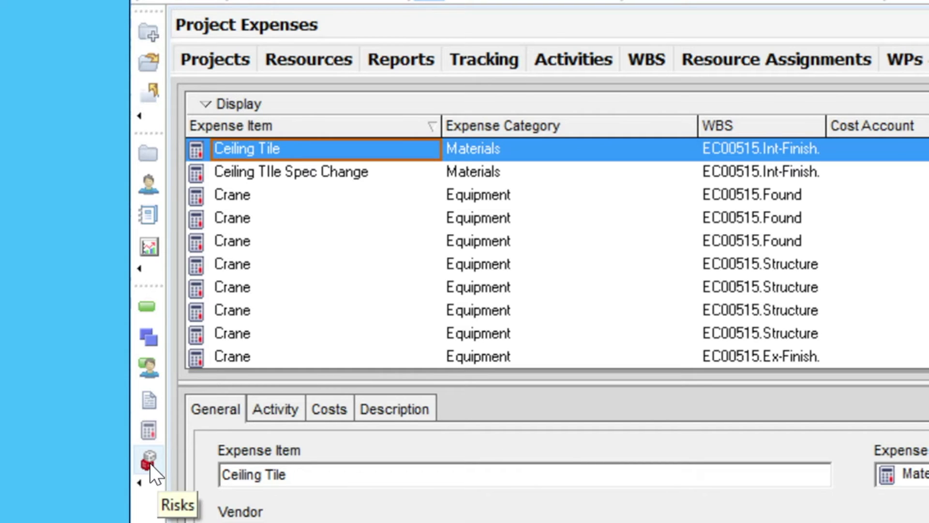
{"action": "left_click", "coordinate": [148, 456]}
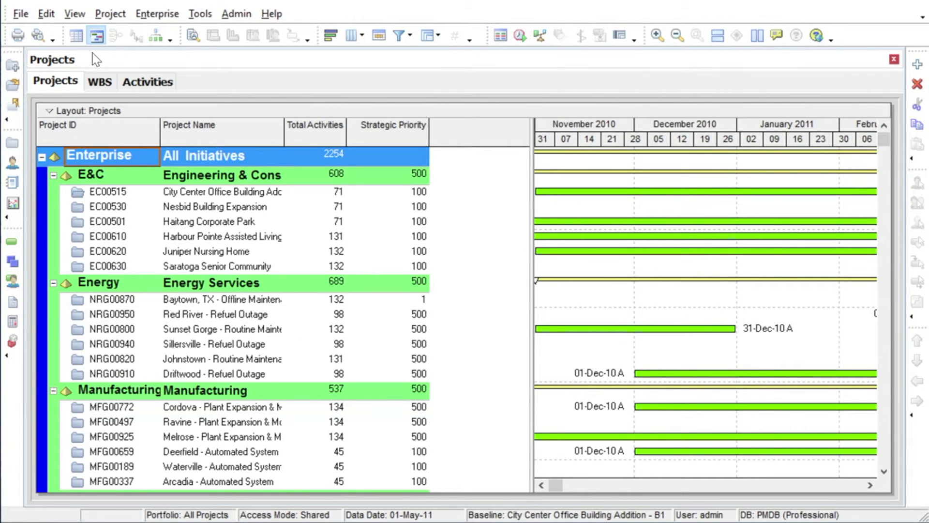
Switch to the WBS window tab, then back to the Activities schedule.
{"action": "left_click", "coordinate": [100, 82]}
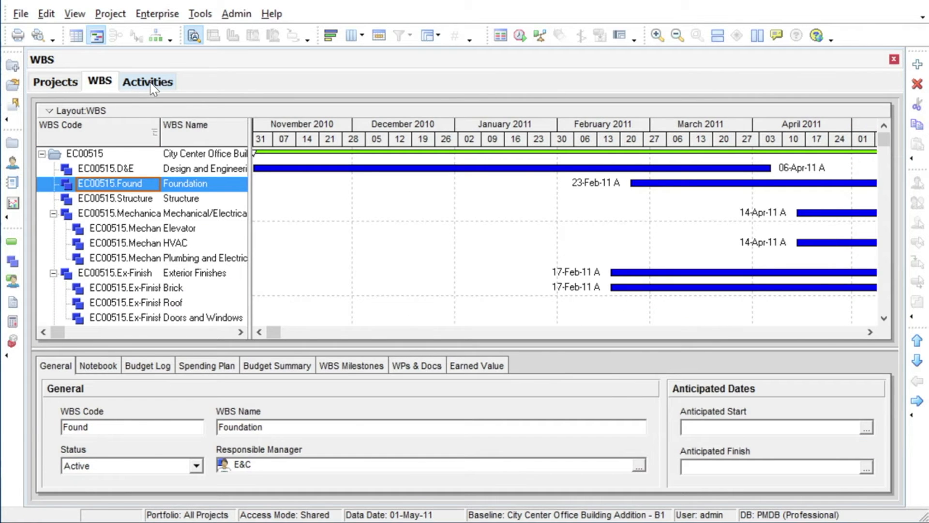
{"action": "left_click", "coordinate": [146, 81]}
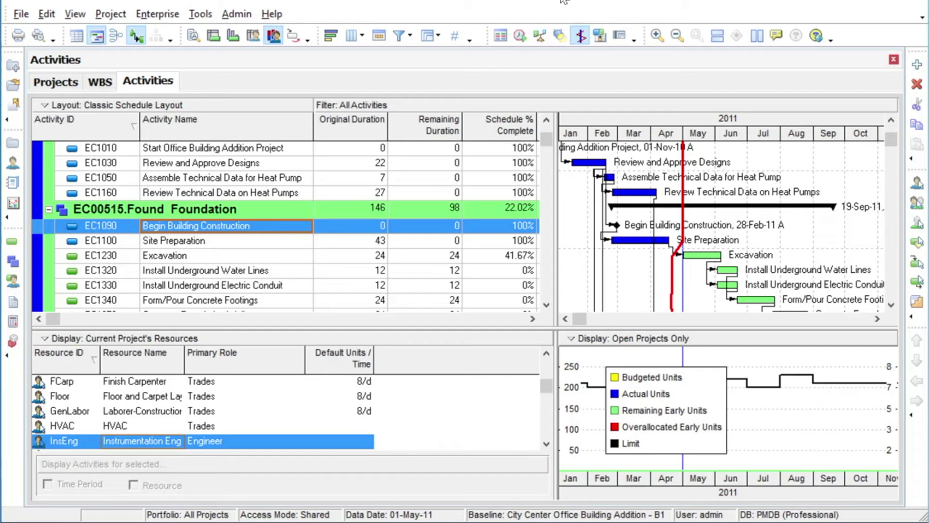
{"action": "mouse_move", "coordinate": [495, 18]}
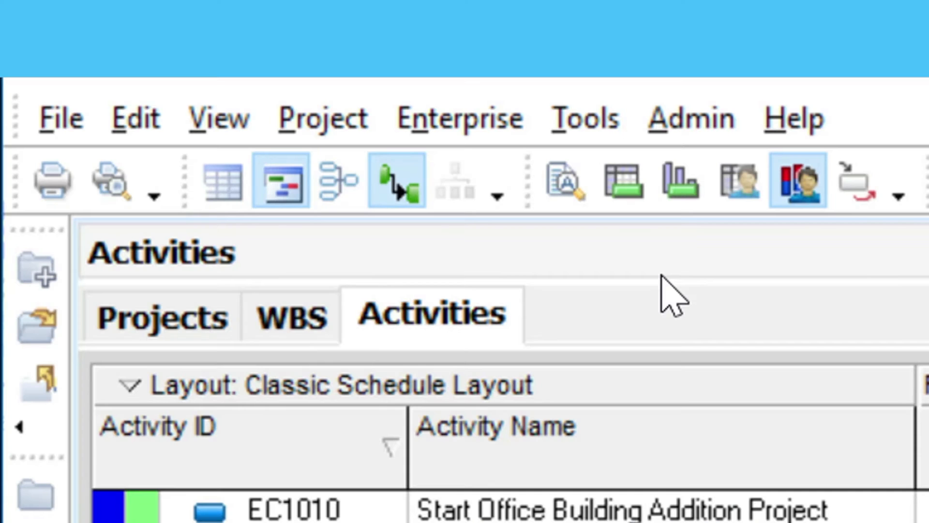
{"action": "mouse_move", "coordinate": [533, 296]}
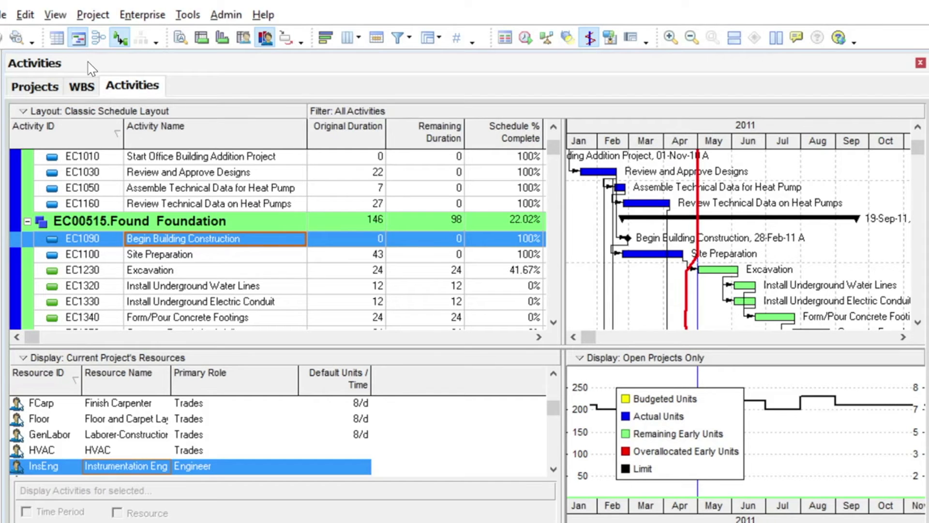
{"action": "mouse_move", "coordinate": [56, 38]}
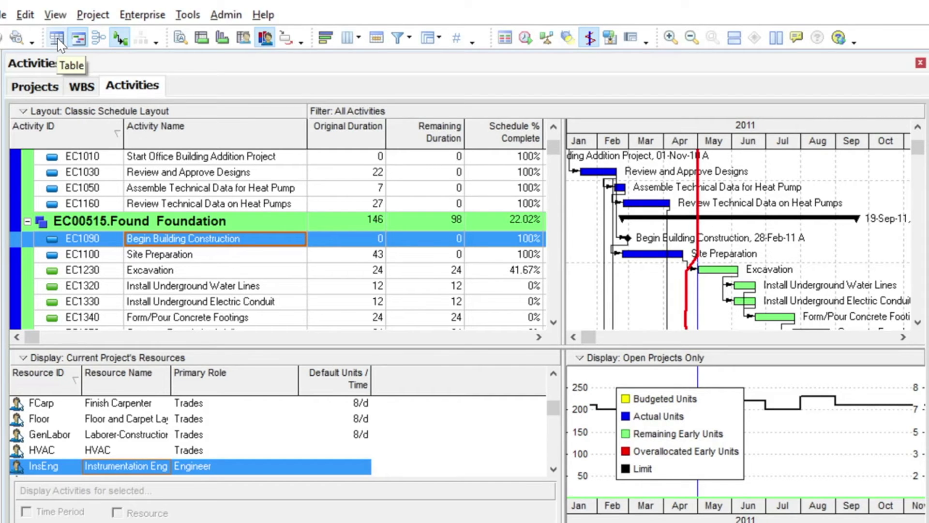
Show the activity table alone, restore the Gantt chart beside it, then move to the WBS view.
{"action": "left_click", "coordinate": [55, 38]}
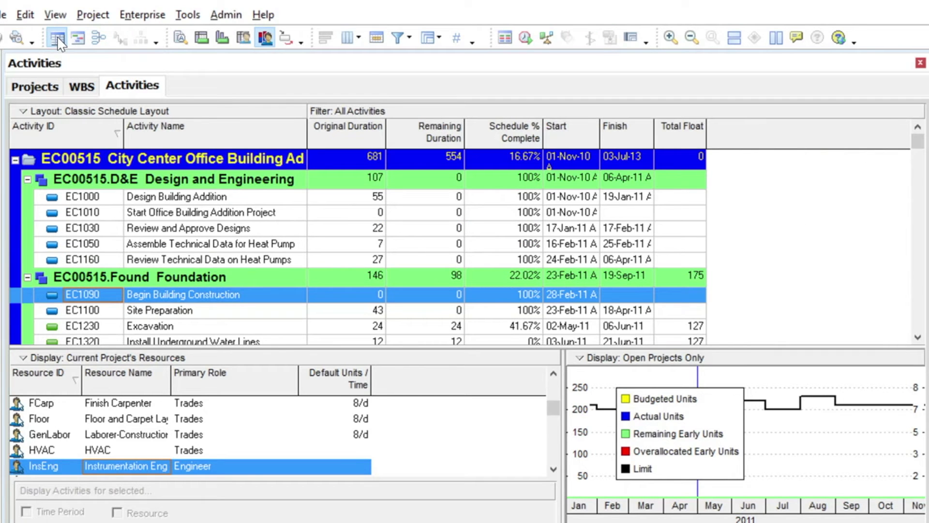
{"action": "mouse_move", "coordinate": [78, 38]}
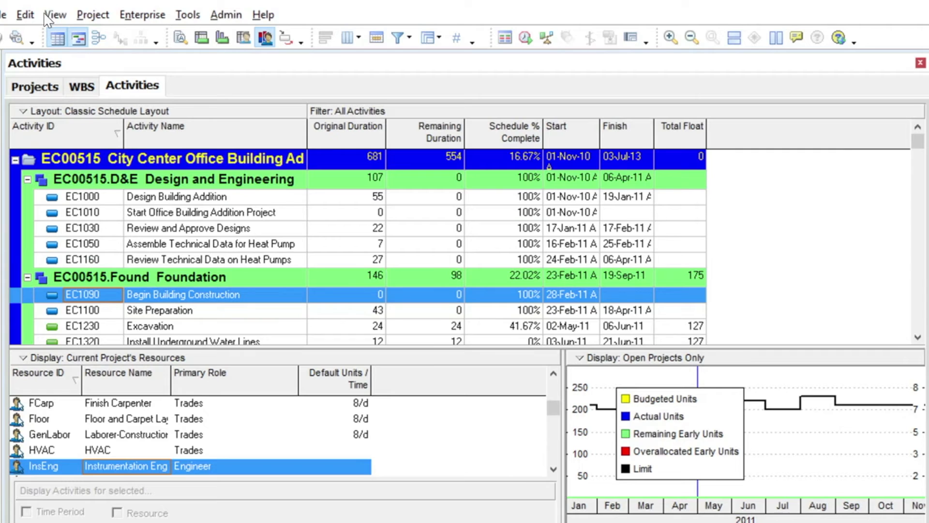
{"action": "left_click", "coordinate": [77, 38]}
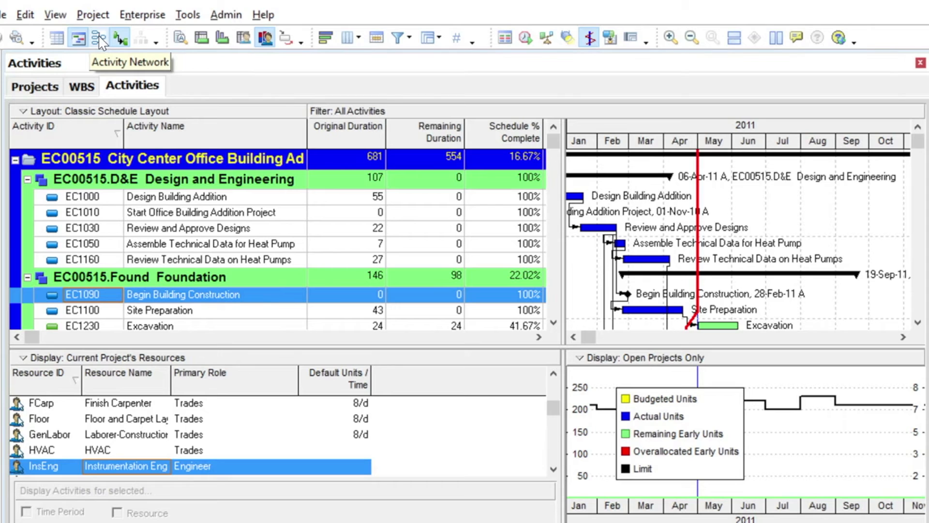
{"action": "left_click", "coordinate": [78, 38]}
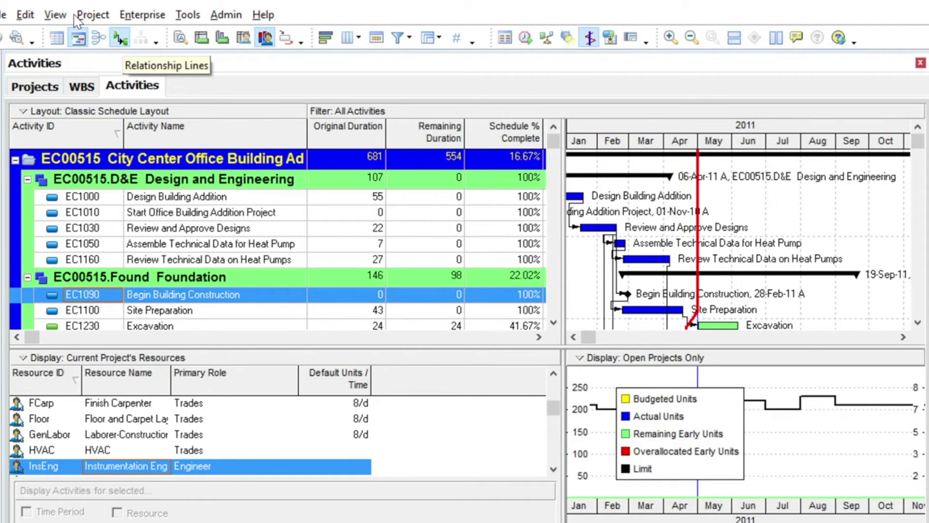
{"action": "mouse_move", "coordinate": [122, 56]}
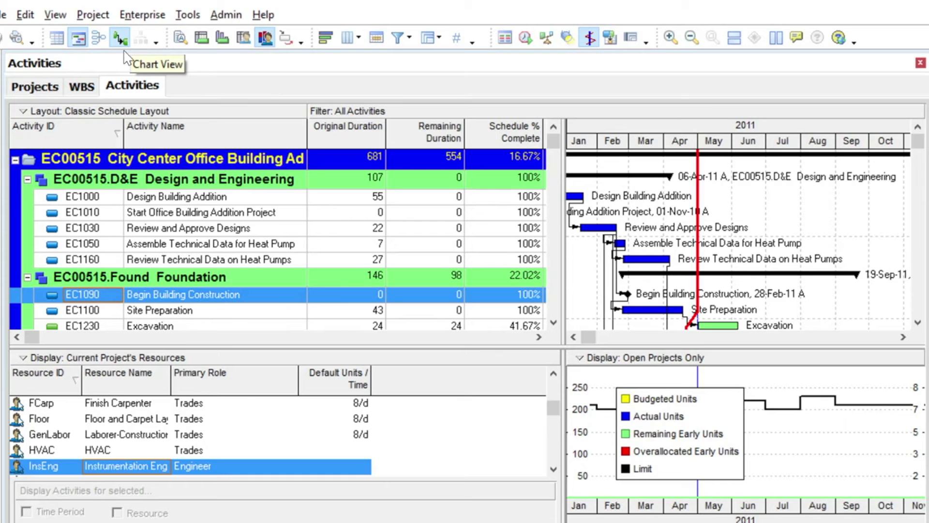
{"action": "left_click", "coordinate": [82, 86]}
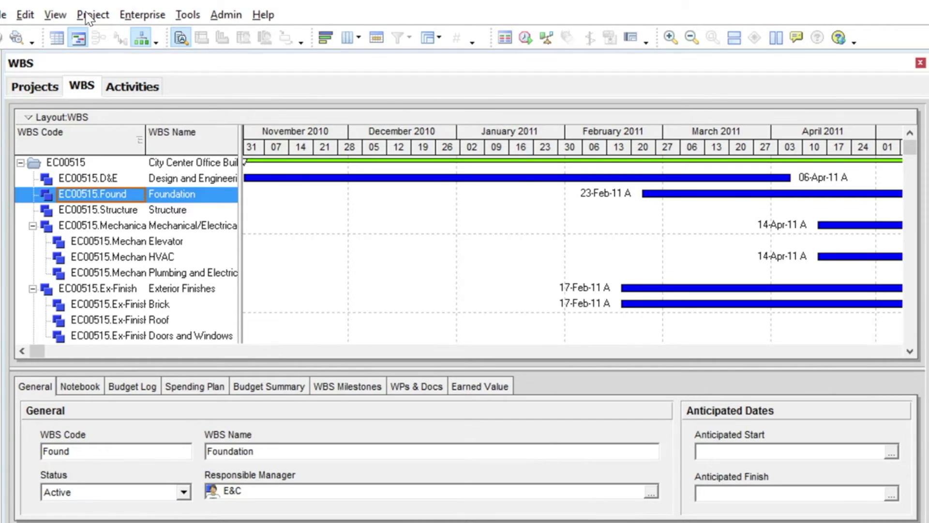
{"action": "left_click", "coordinate": [136, 37]}
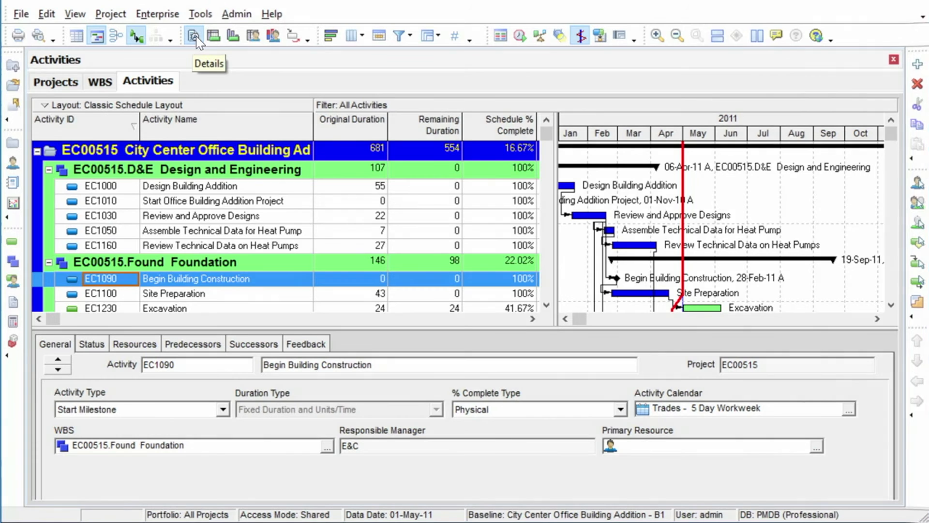
Toggle EC1090's details pane, then show the Activity Usage Spreadsheet and cost Usage Profile below.
{"action": "left_click", "coordinate": [194, 36]}
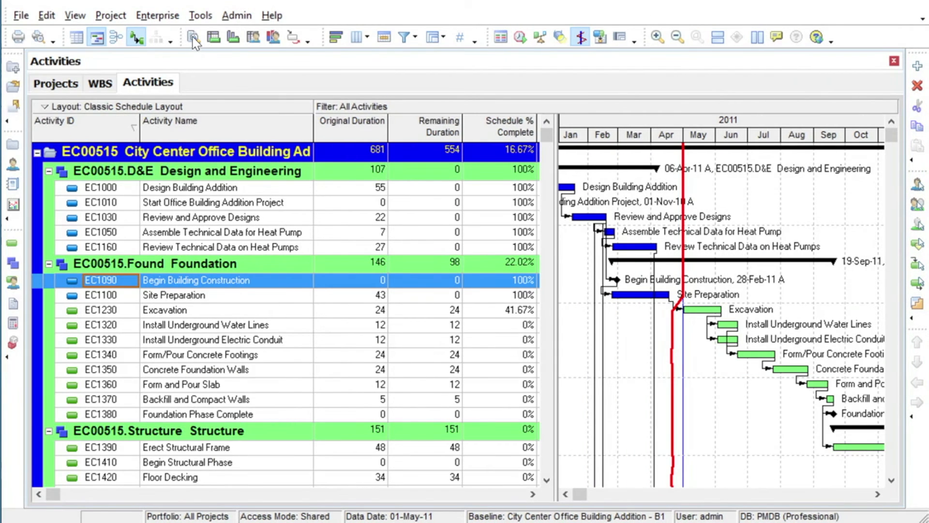
{"action": "mouse_move", "coordinate": [131, 17]}
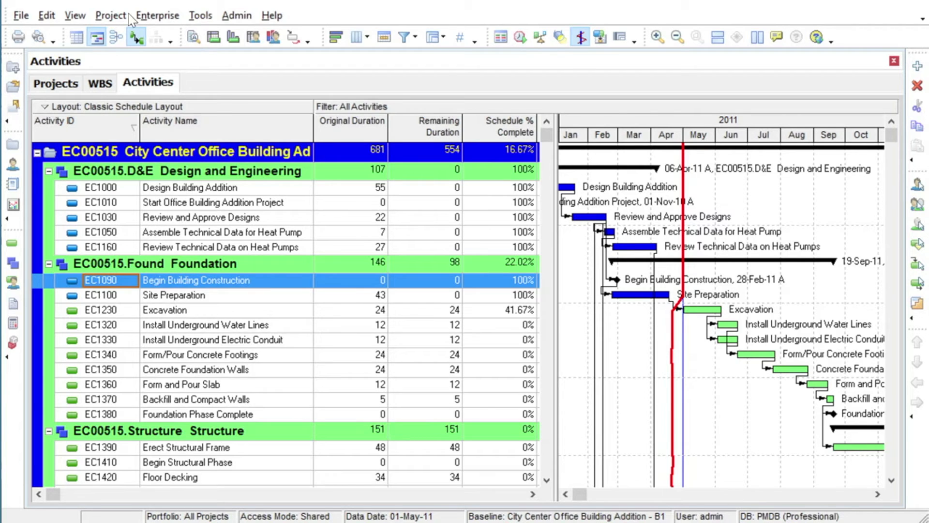
{"action": "left_click", "coordinate": [193, 37]}
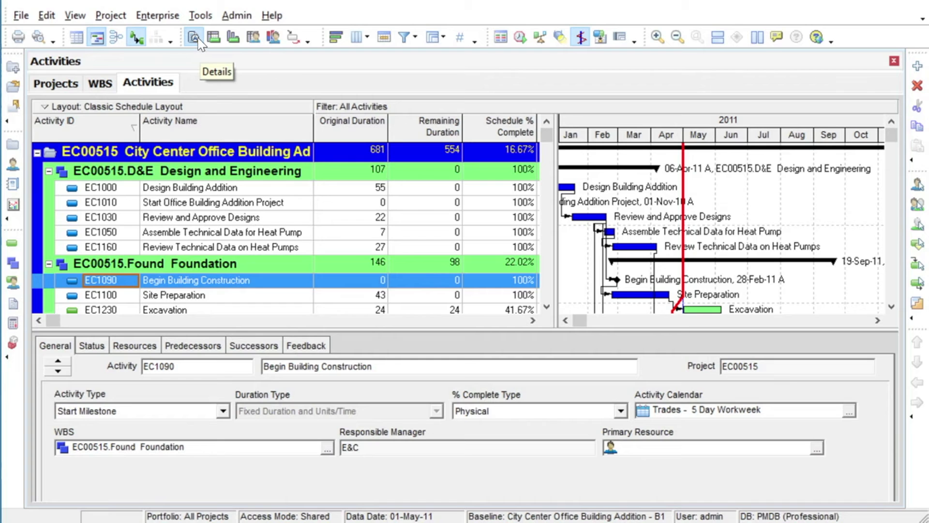
{"action": "mouse_move", "coordinate": [214, 37]}
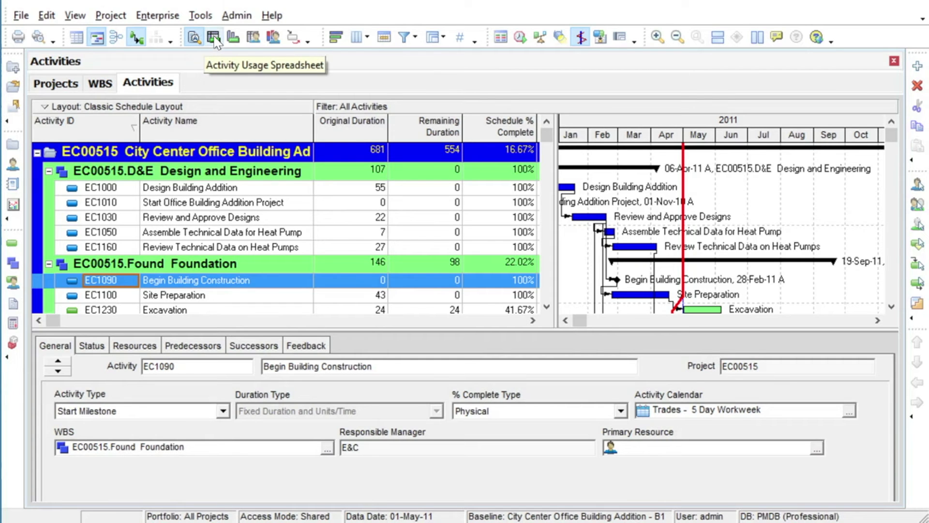
{"action": "left_click", "coordinate": [213, 37]}
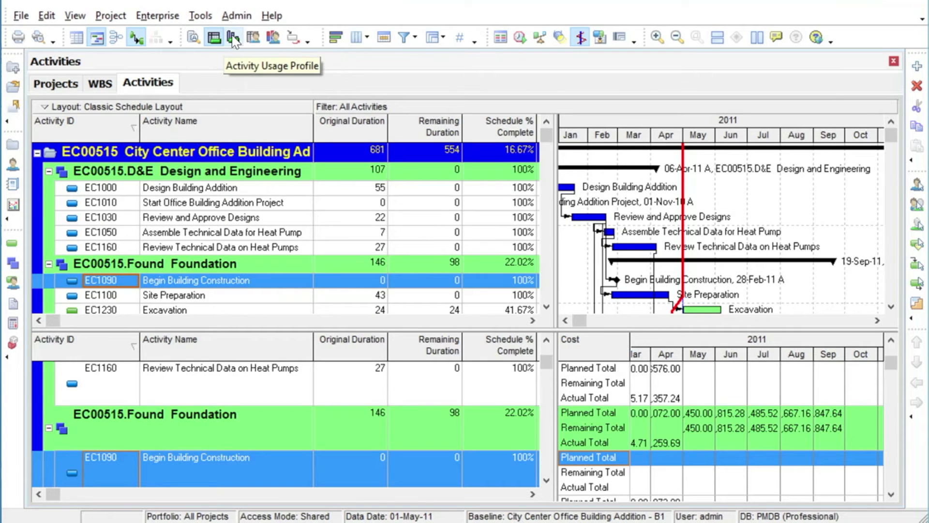
{"action": "left_click", "coordinate": [232, 37]}
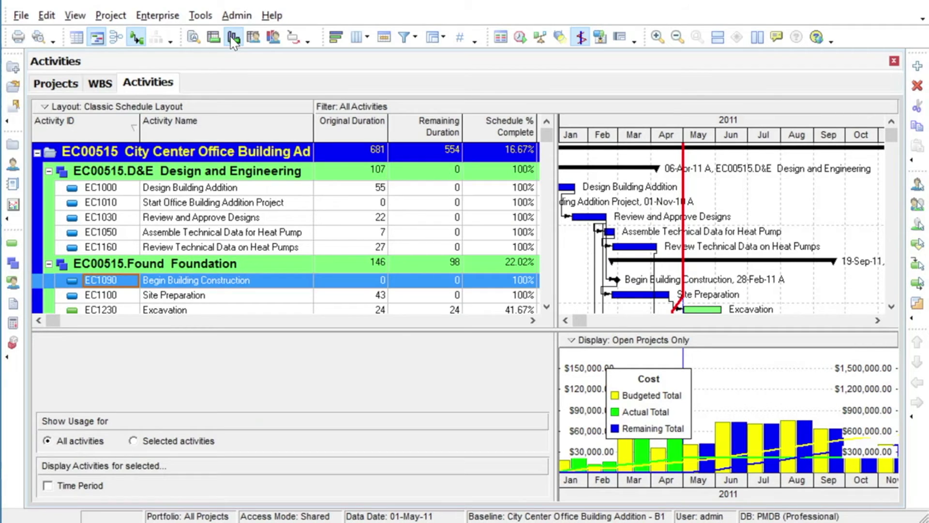
Show resource assignments below the schedule, then the Trace Logic diagram around EC1090.
{"action": "left_click", "coordinate": [253, 37]}
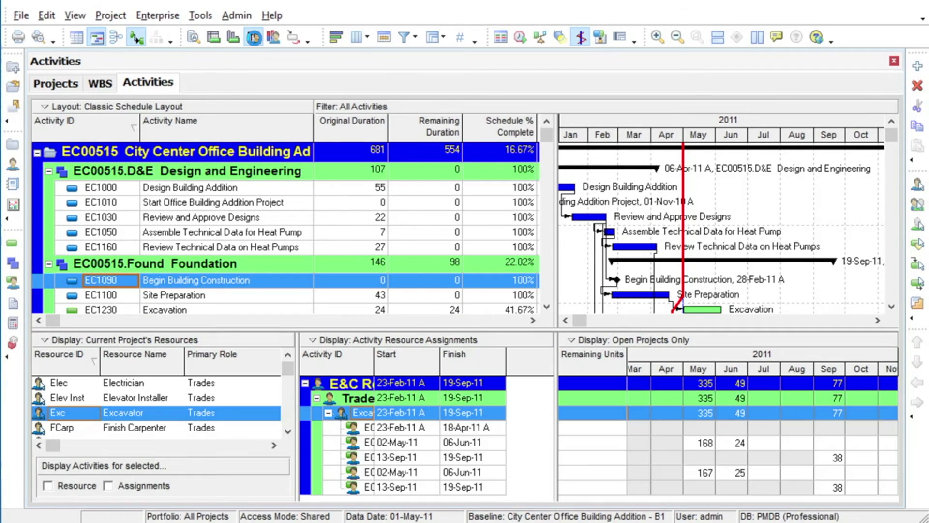
{"action": "mouse_move", "coordinate": [253, 37]}
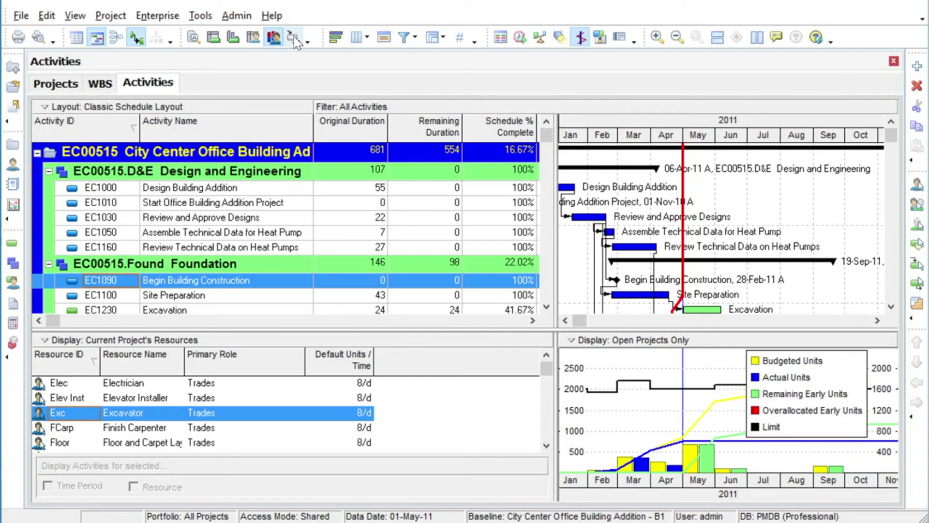
{"action": "left_click", "coordinate": [272, 38]}
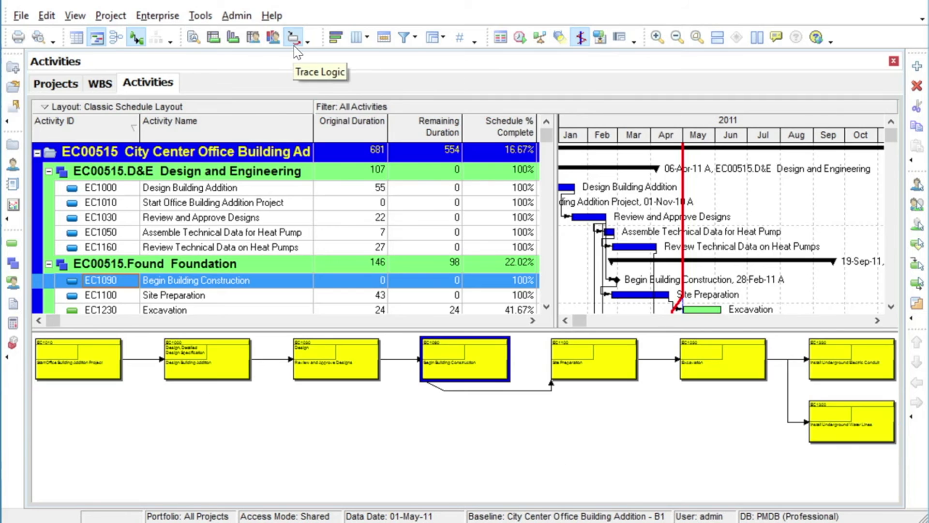
{"action": "mouse_move", "coordinate": [294, 42]}
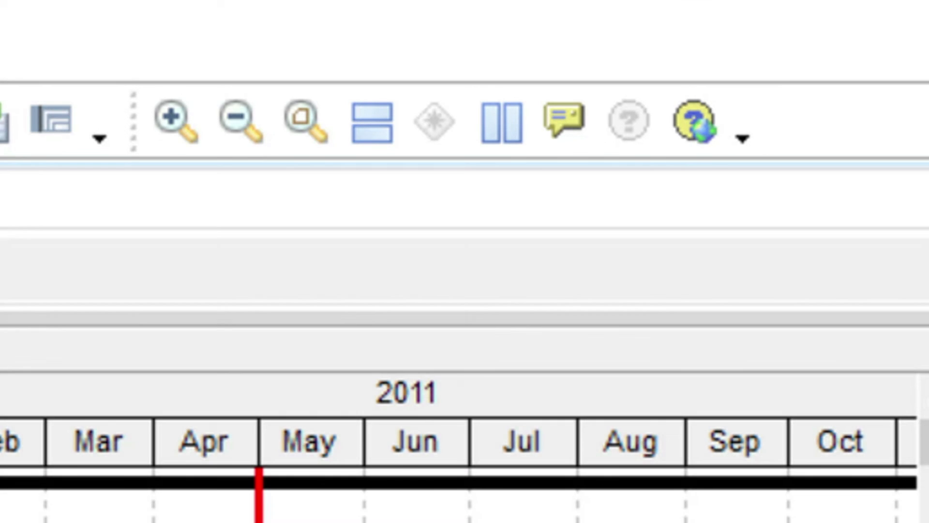
{"action": "mouse_move", "coordinate": [181, 237]}
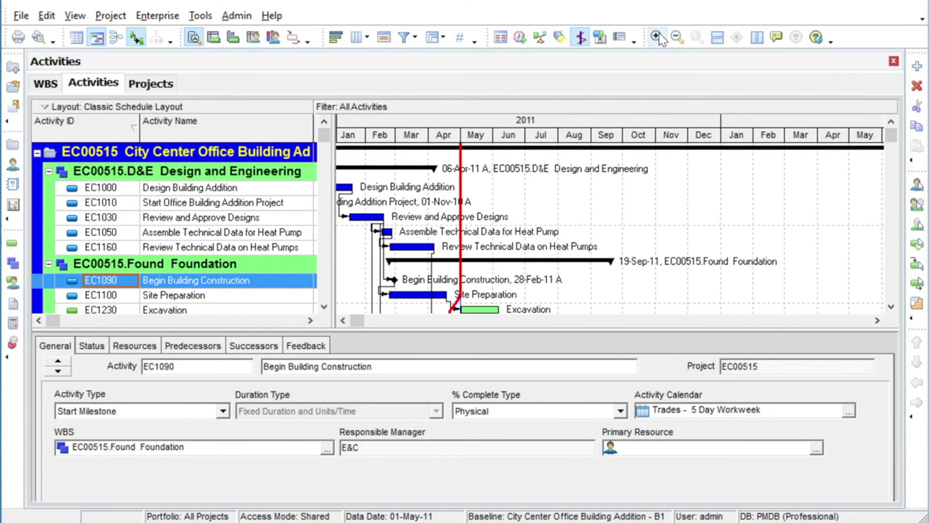
Zoom the Gantt timescale in to weeks, then out to quarters spanning 2009-2012.
{"action": "left_click", "coordinate": [676, 38]}
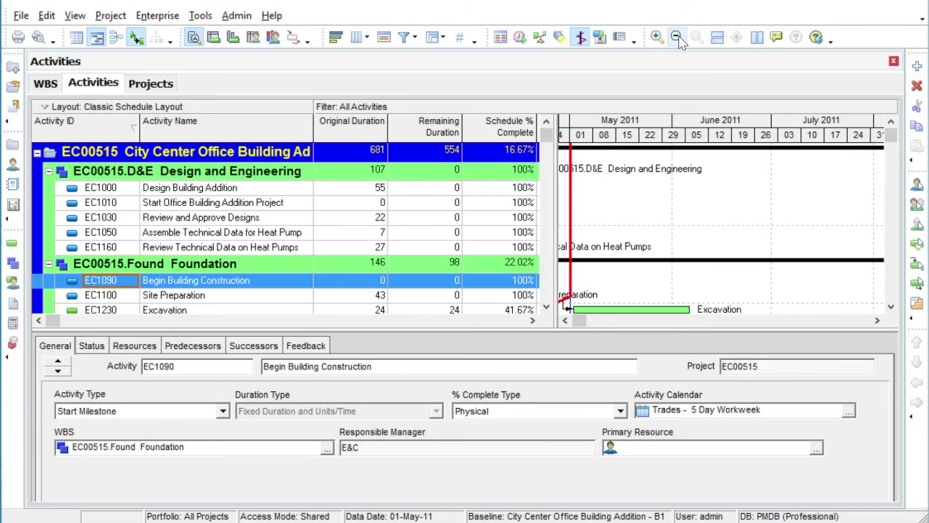
{"action": "left_click", "coordinate": [677, 38]}
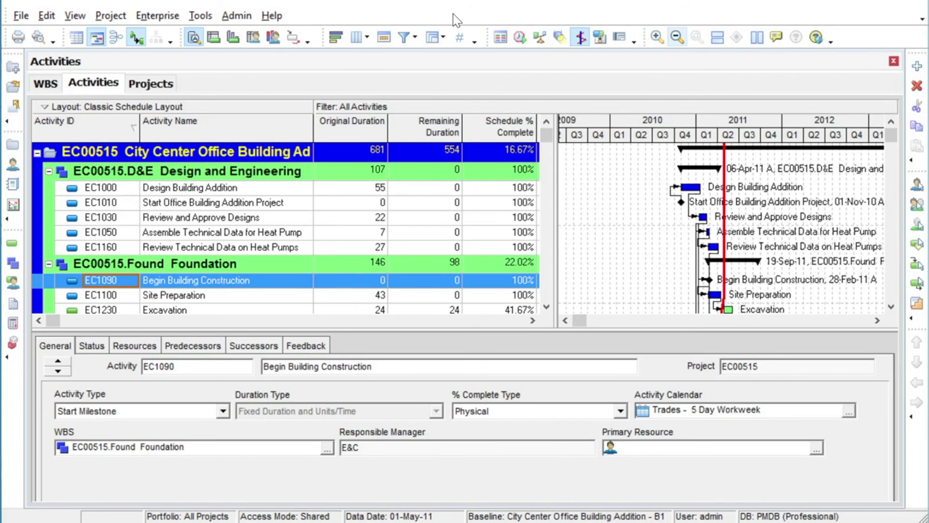
{"action": "mouse_move", "coordinate": [697, 38]}
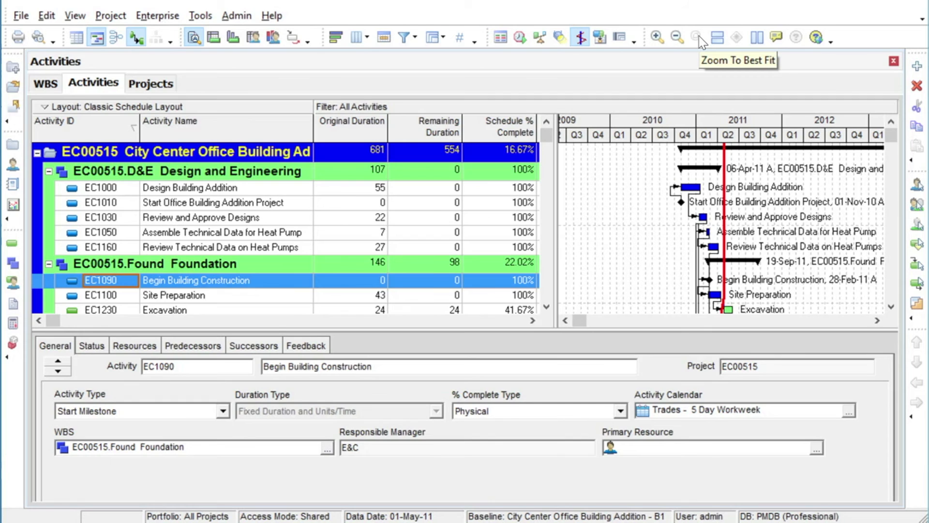
{"action": "mouse_move", "coordinate": [717, 38]}
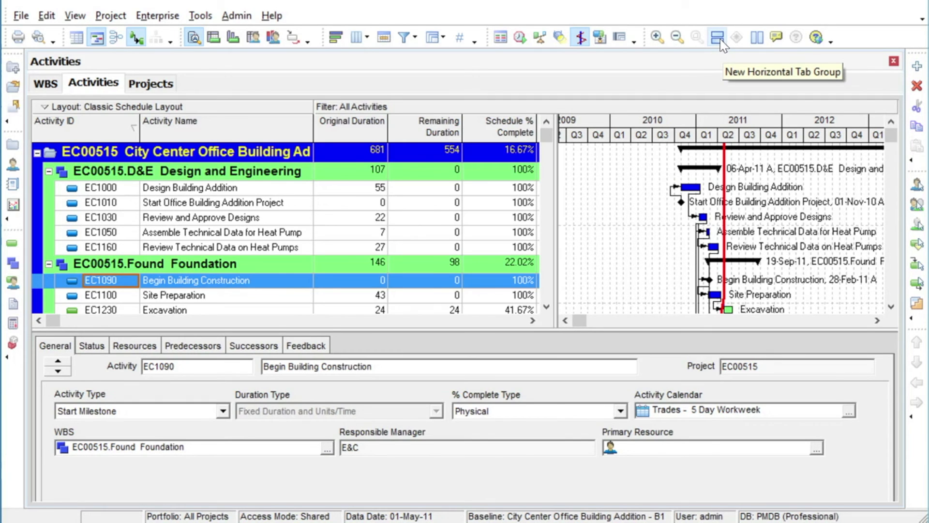
{"action": "mouse_move", "coordinate": [737, 47]}
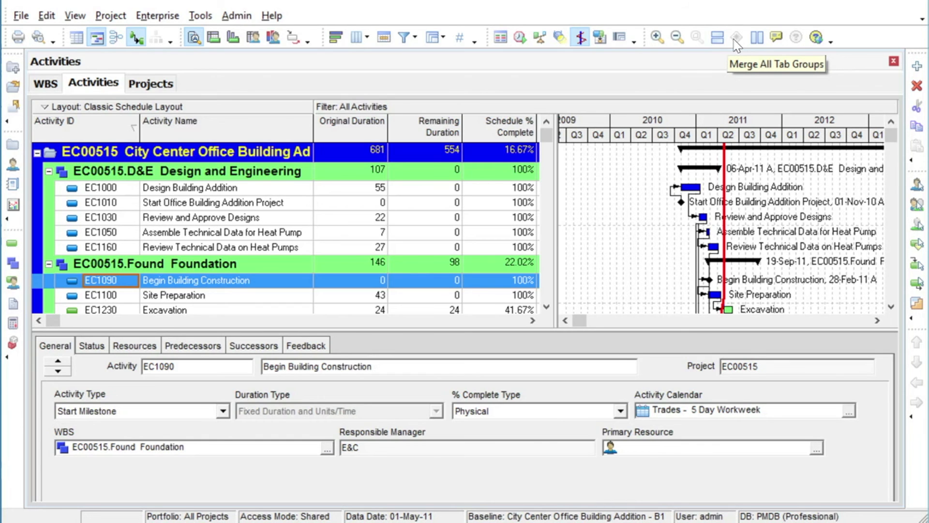
{"action": "mouse_move", "coordinate": [757, 38]}
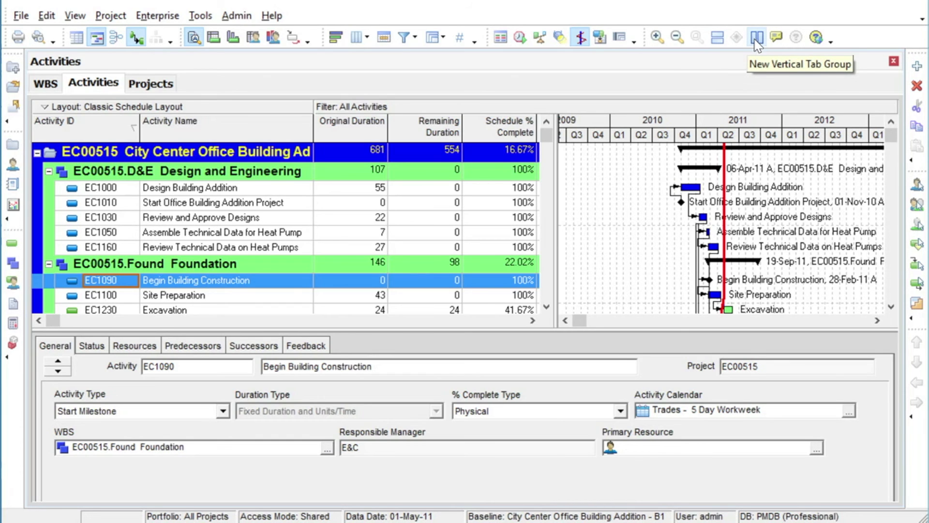
{"action": "mouse_move", "coordinate": [718, 41]}
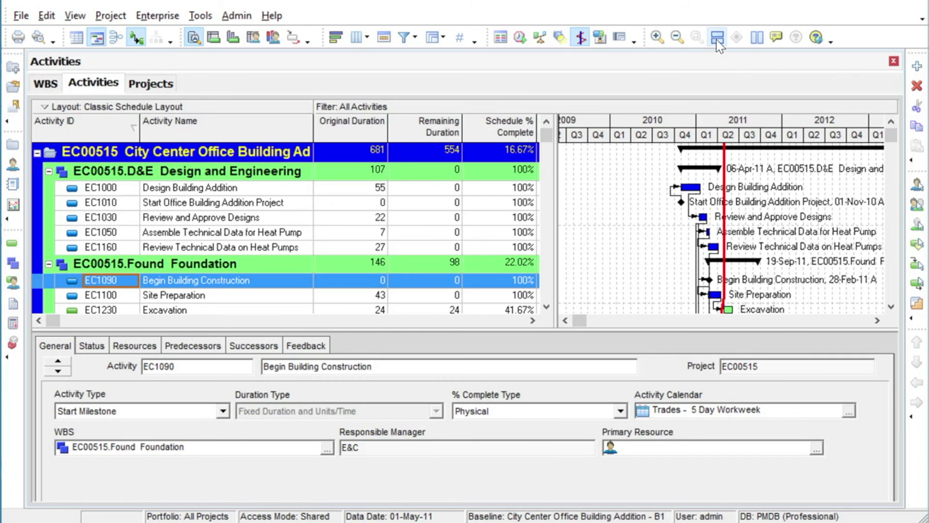
{"action": "mouse_move", "coordinate": [717, 39]}
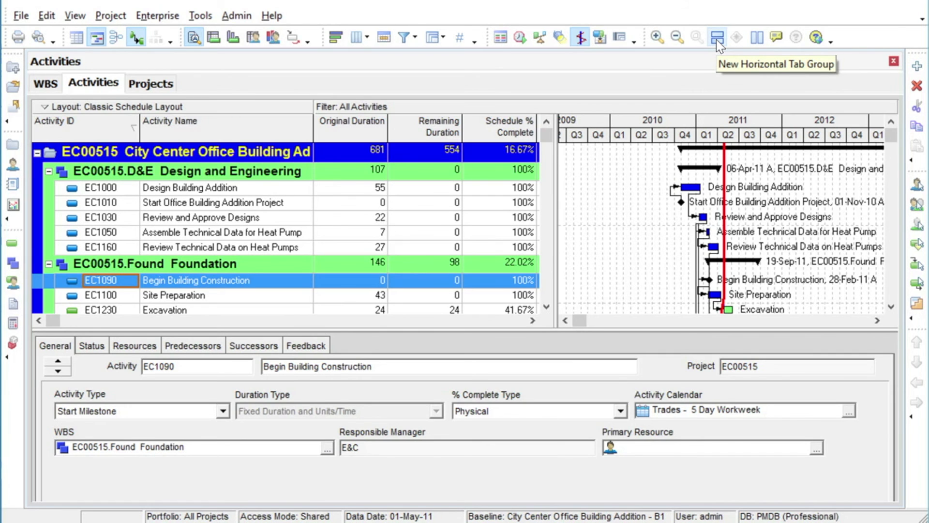
Create horizontal and vertical tab groups for Projects and Activities, then merge all tab groups.
{"action": "left_click", "coordinate": [717, 38]}
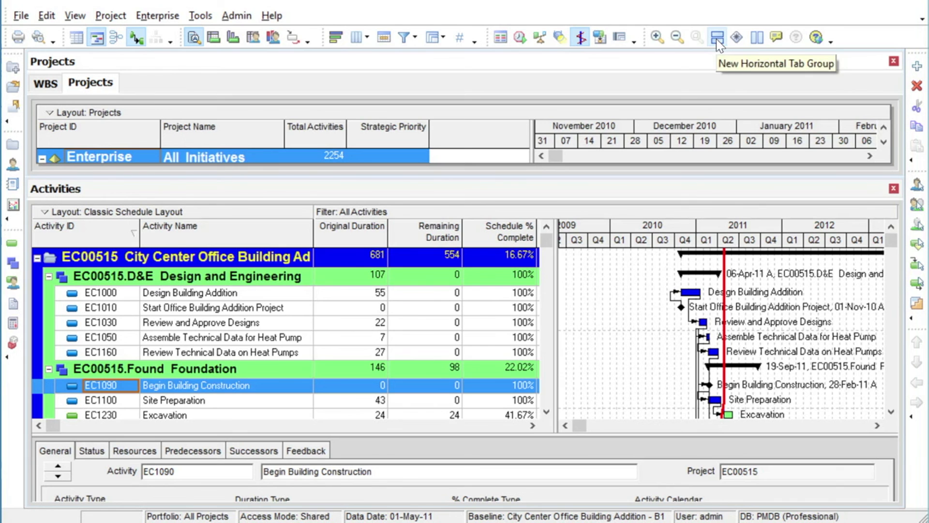
{"action": "mouse_move", "coordinate": [757, 38]}
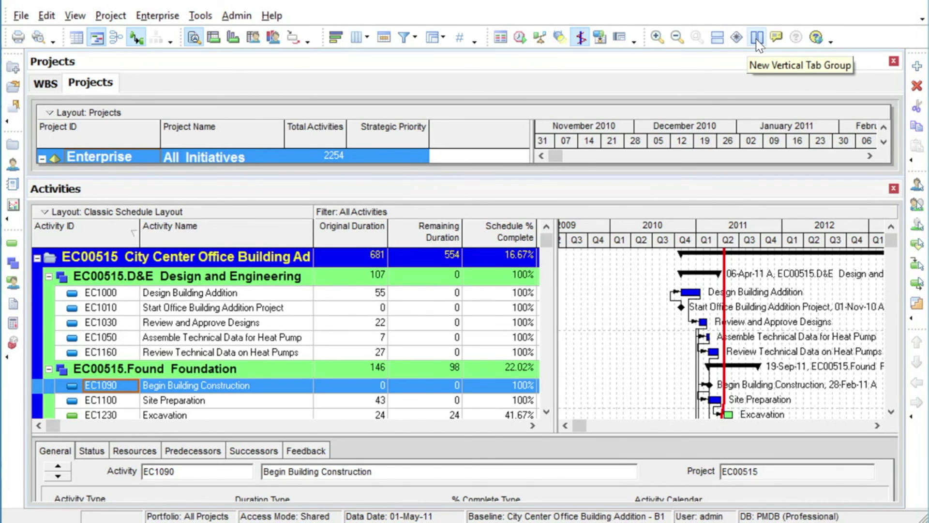
{"action": "left_click", "coordinate": [757, 38]}
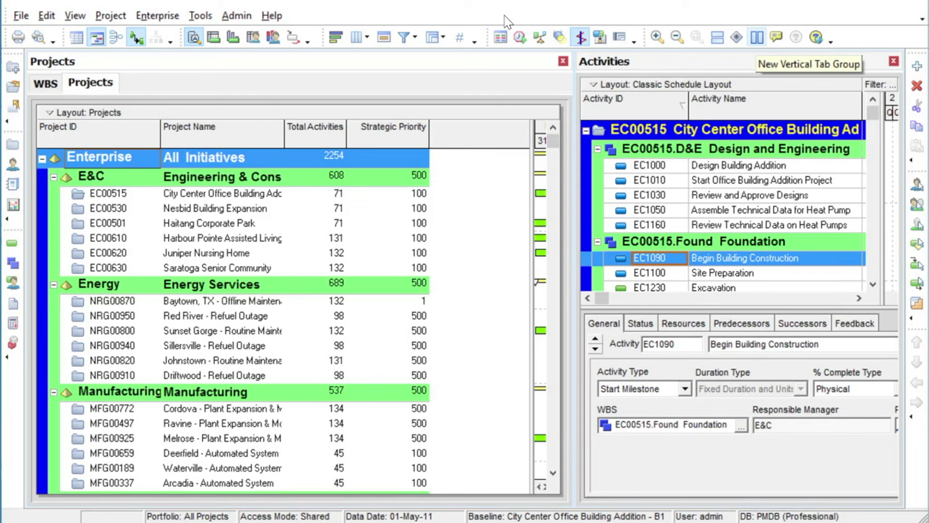
{"action": "mouse_move", "coordinate": [738, 37]}
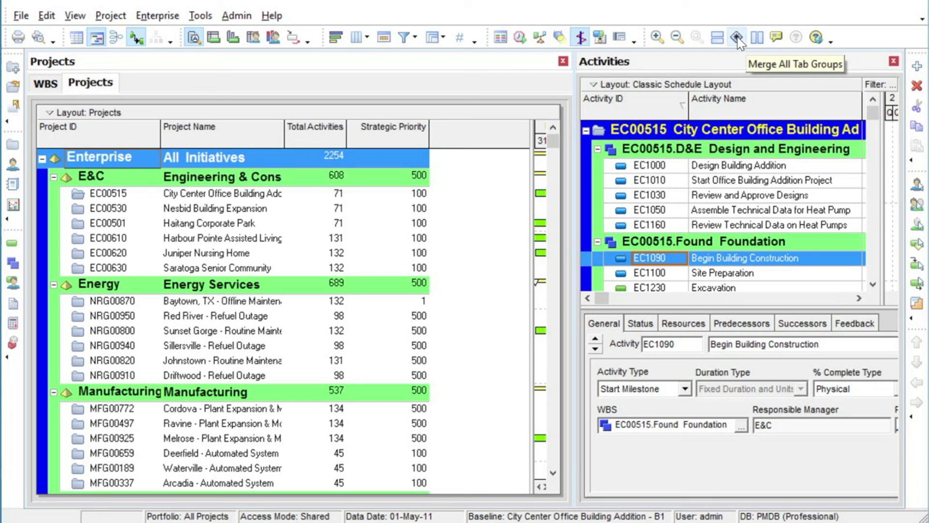
{"action": "left_click", "coordinate": [738, 38]}
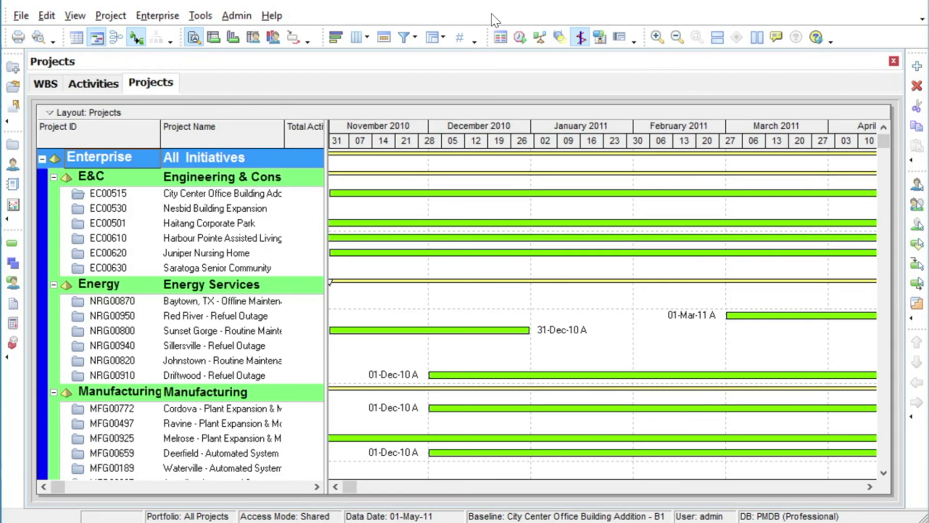
{"action": "mouse_move", "coordinate": [917, 67]}
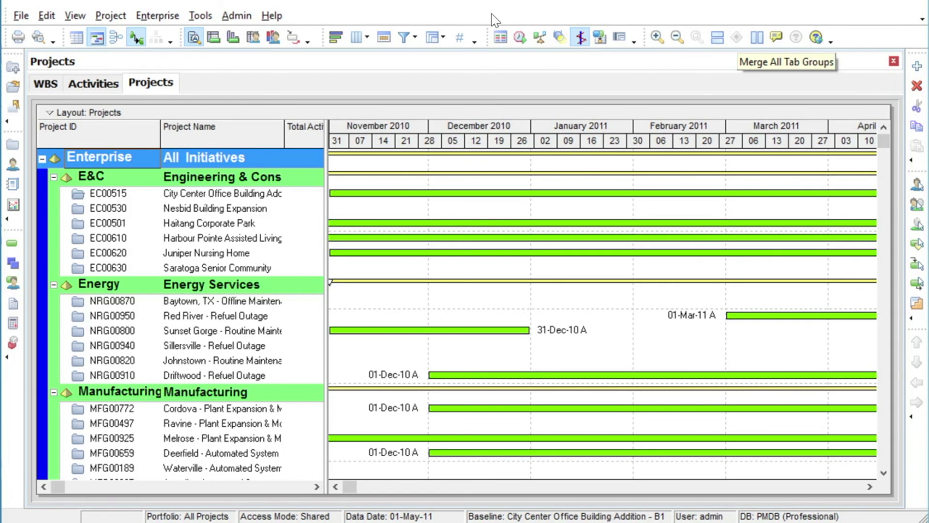